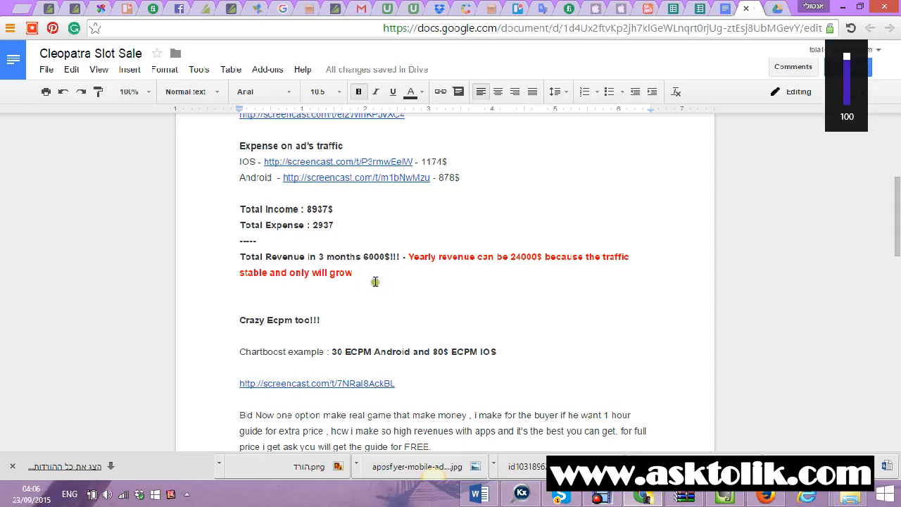
mouse_move(401, 245)
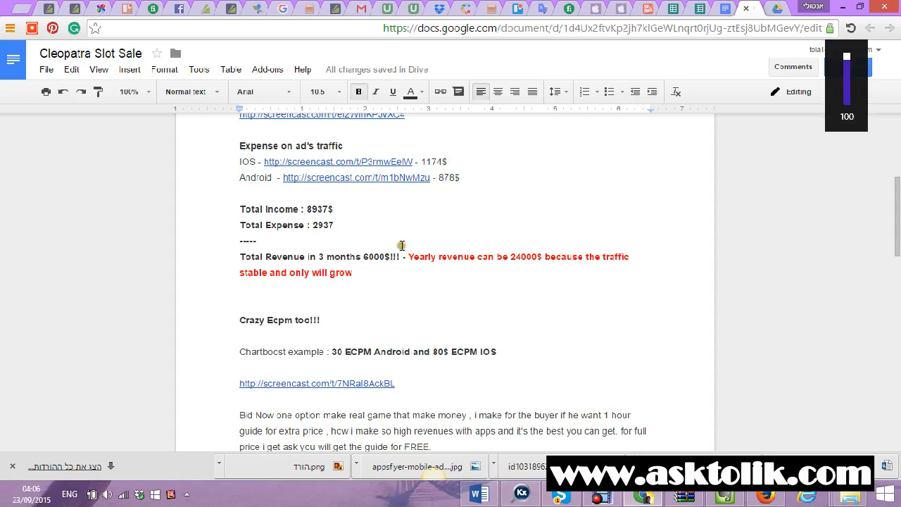
Glance at the app's iOS store link, stay in App Annie and go to the analytics overview
scroll("up", 3)
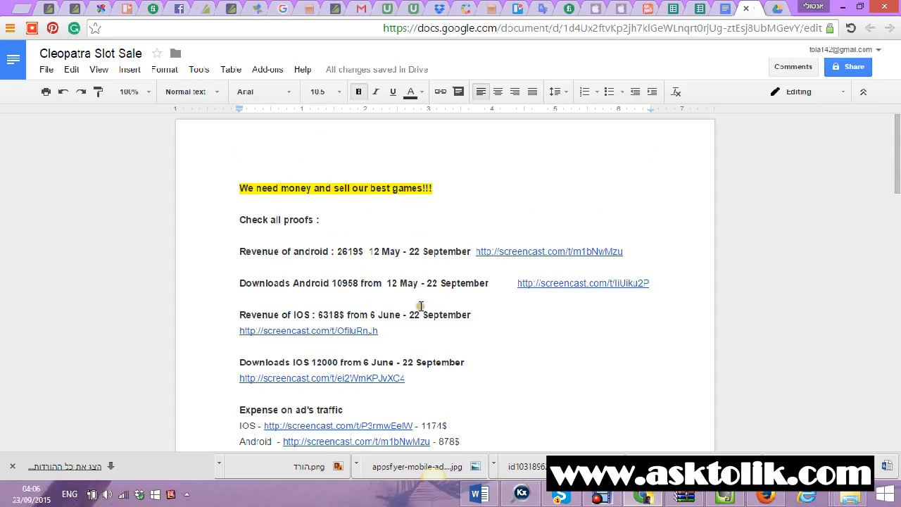
mouse_move(628, 5)
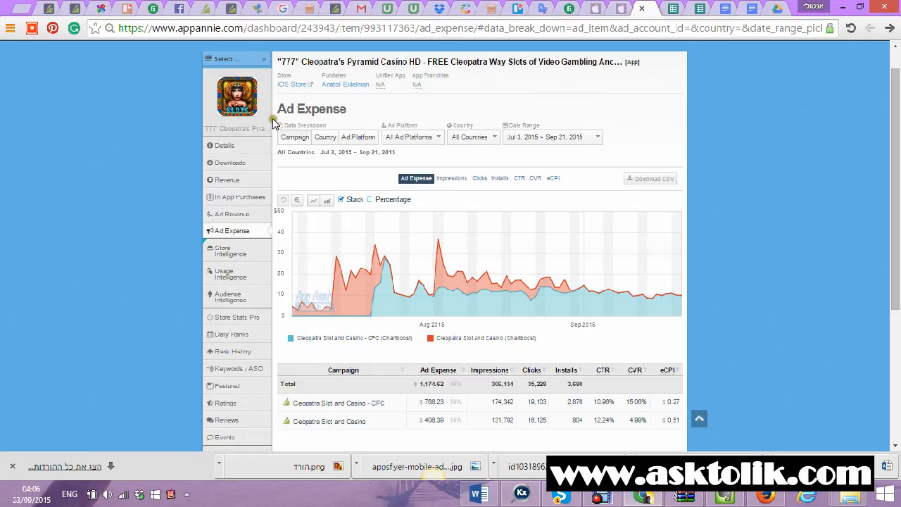
left_click(291, 84)
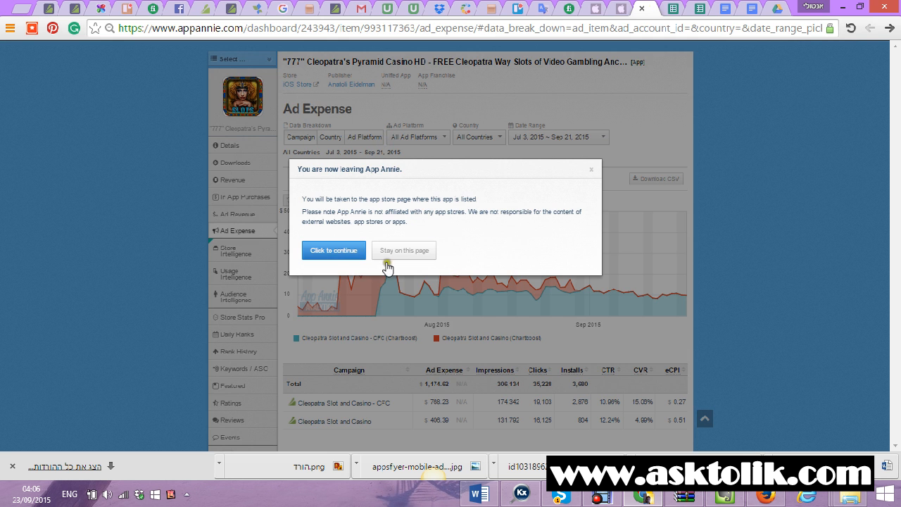
left_click(332, 251)
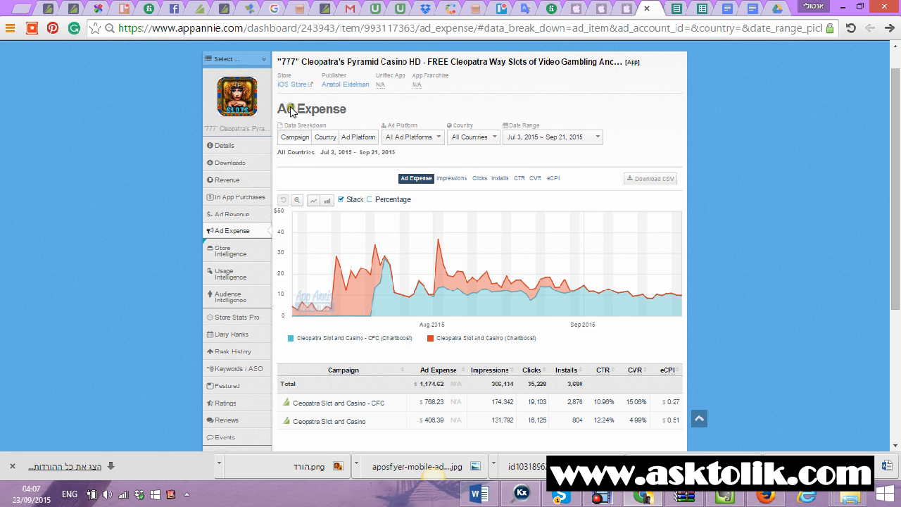
left_click(236, 59)
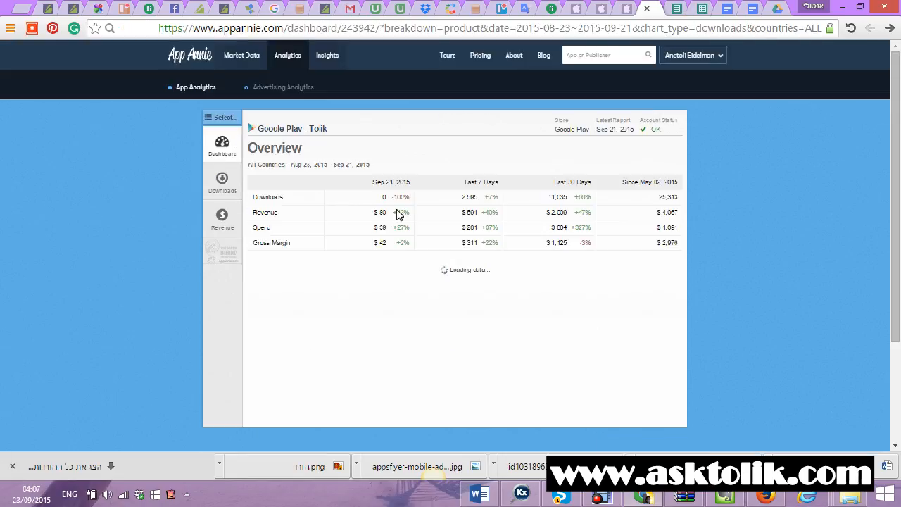
From the Cleopatra Slot Machines Free report, continue to its Google Play store listing
scroll("down", 3)
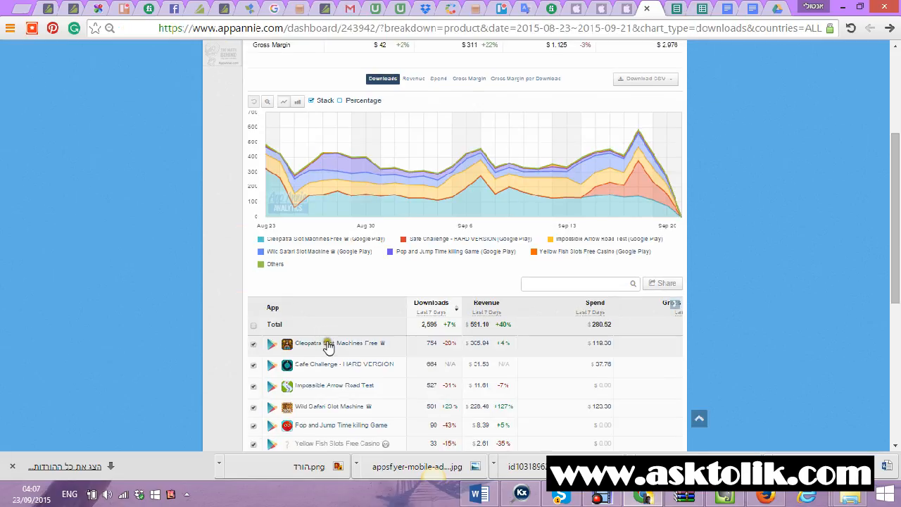
left_click(329, 343)
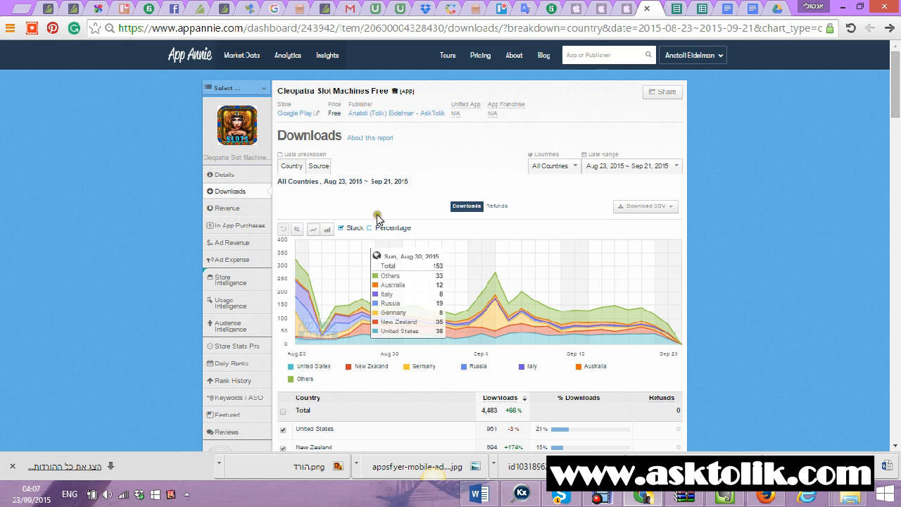
left_click(294, 112)
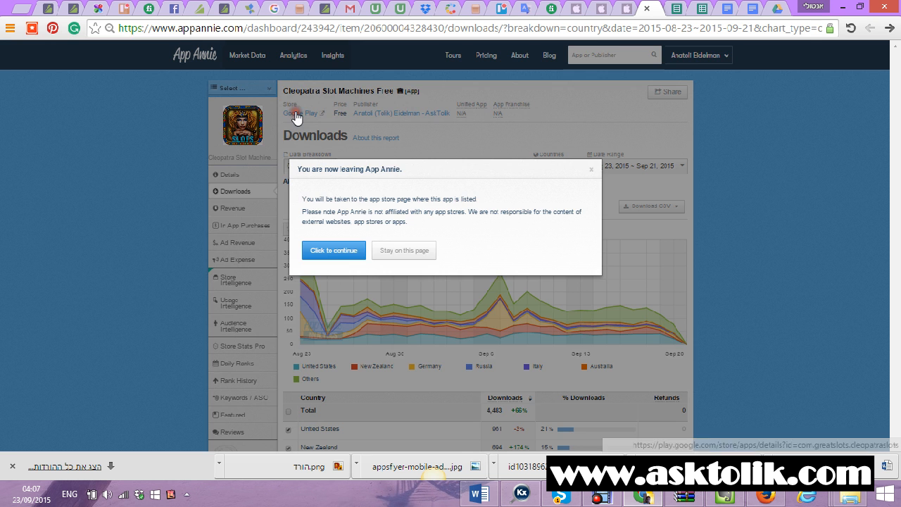
left_click(332, 251)
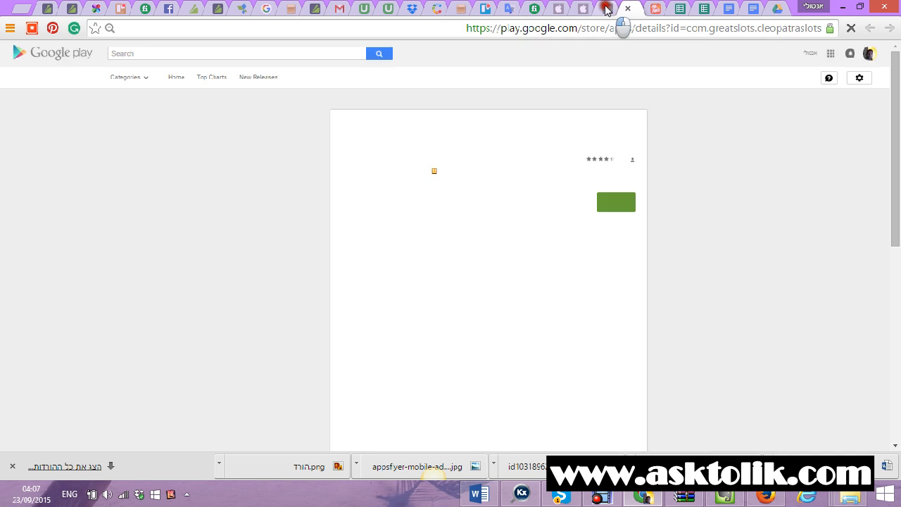
left_click(603, 8)
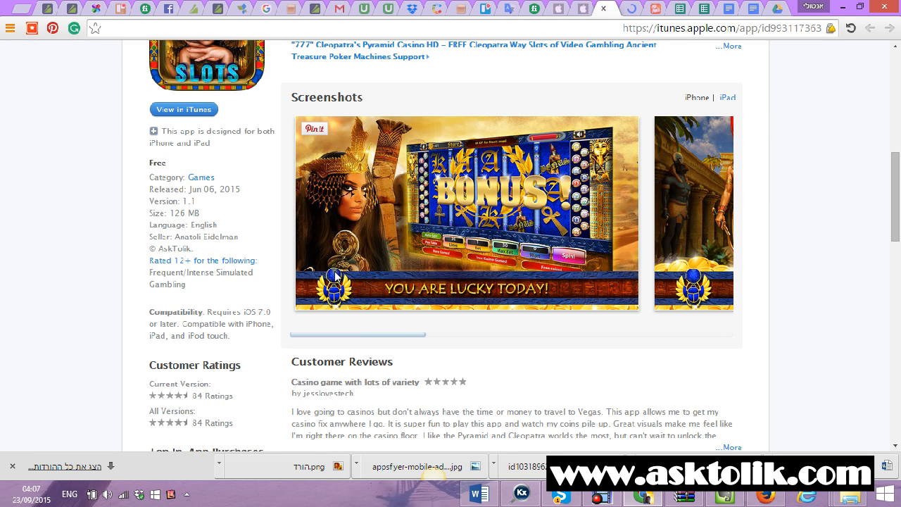
scroll("down", 3)
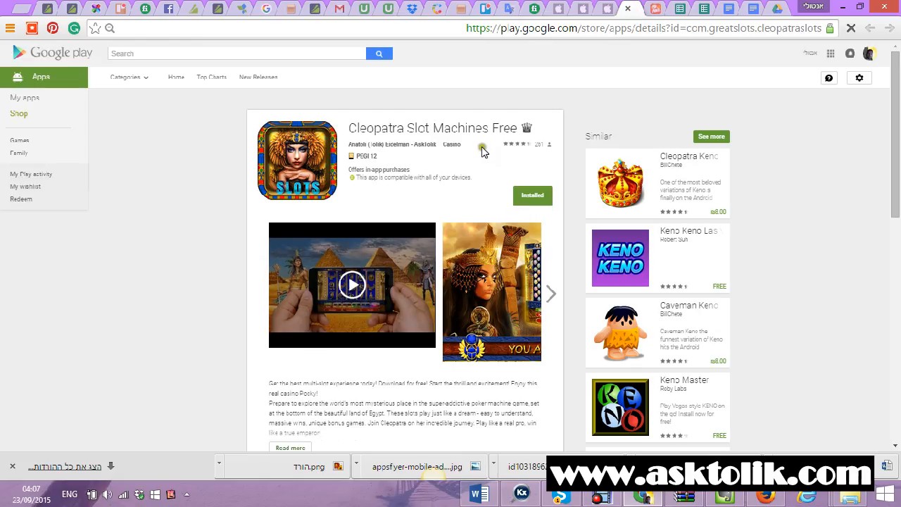
scroll("down", 3)
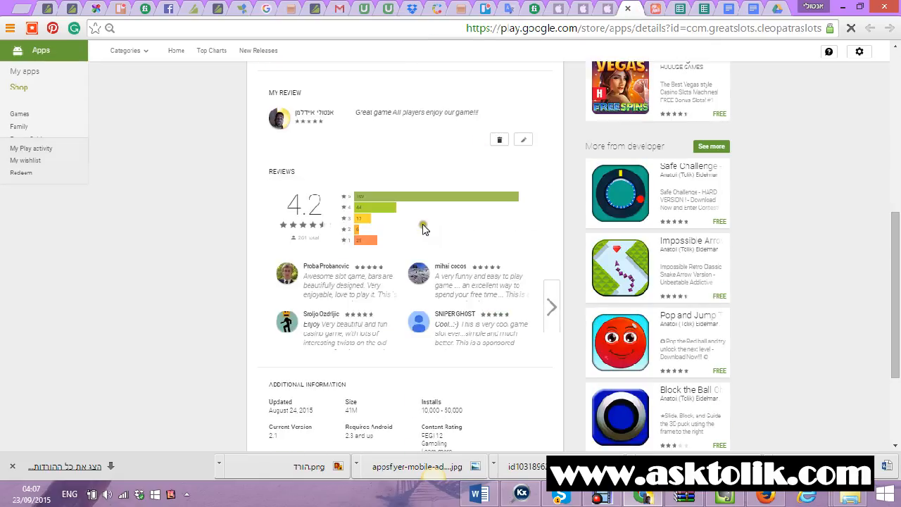
mouse_move(377, 203)
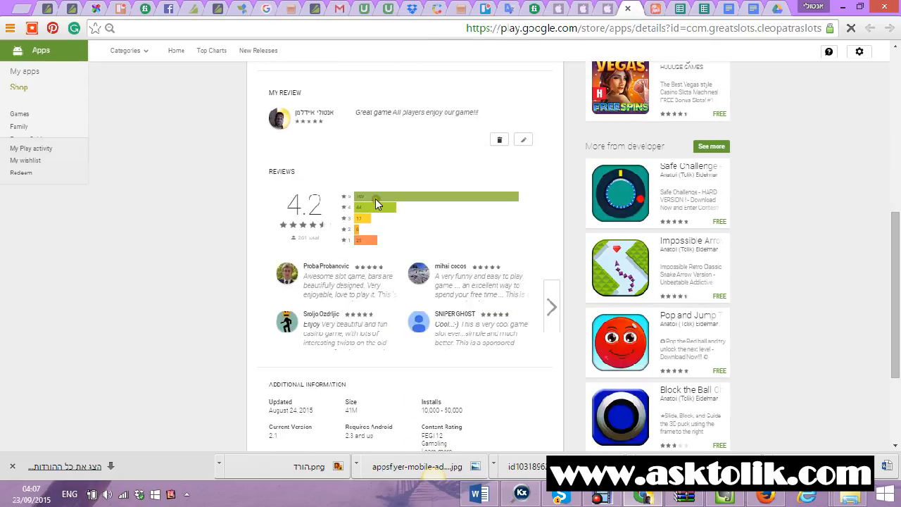
scroll("down", 3)
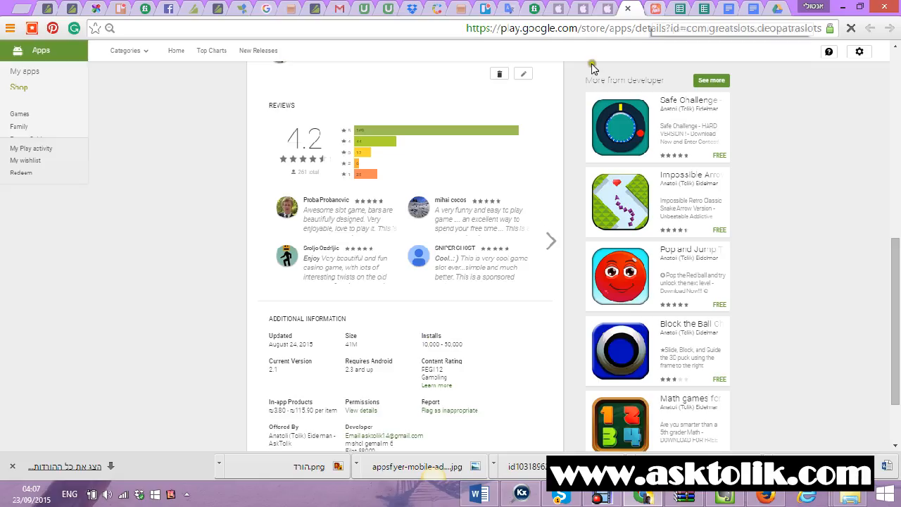
scroll("up", 3)
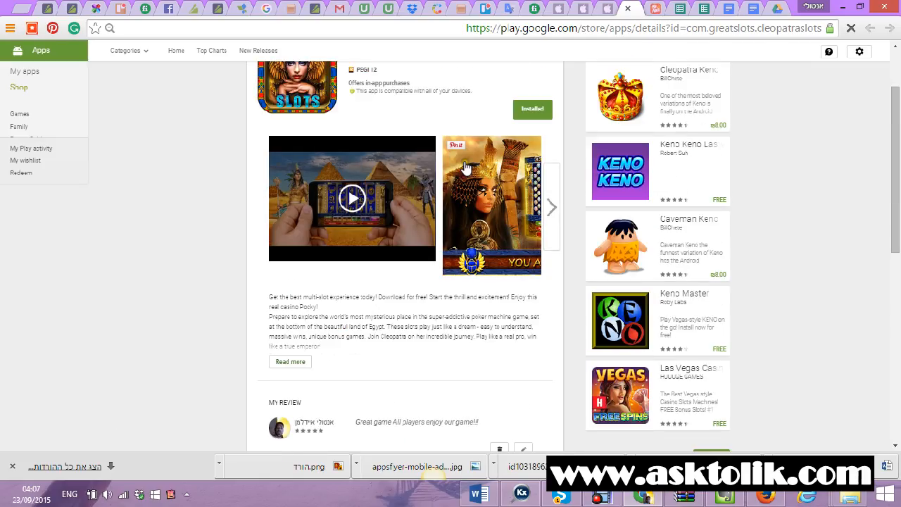
mouse_move(507, 163)
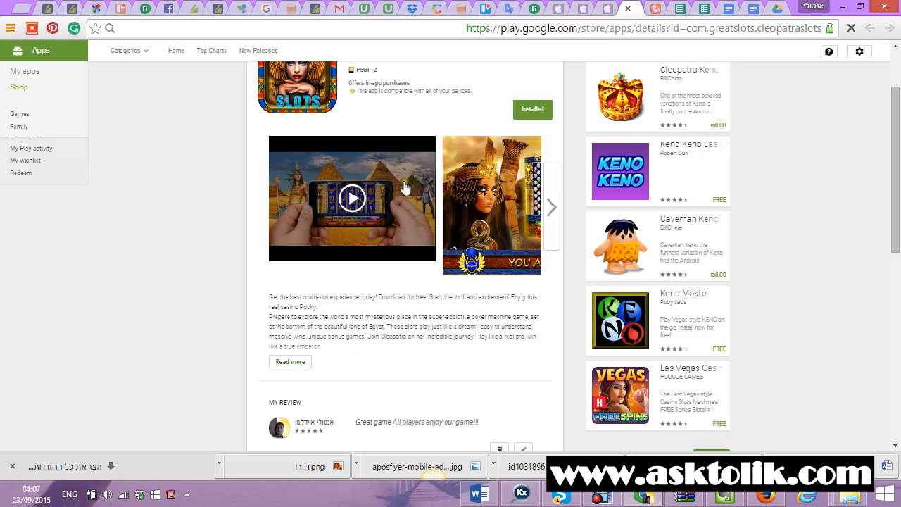
scroll("up", 3)
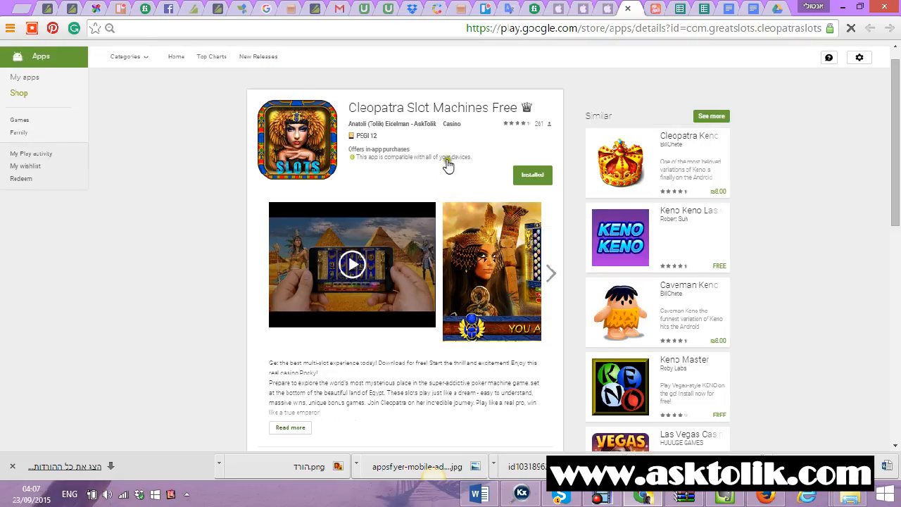
mouse_move(431, 142)
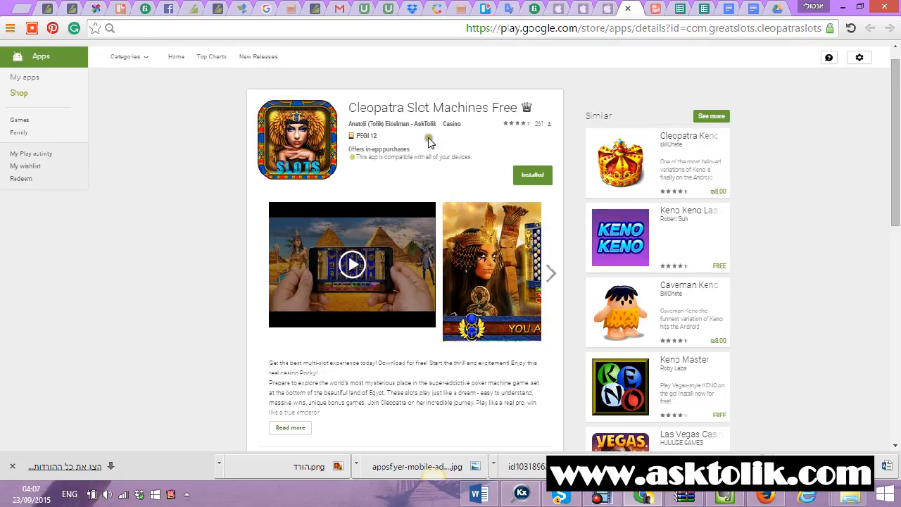
mouse_move(501, 133)
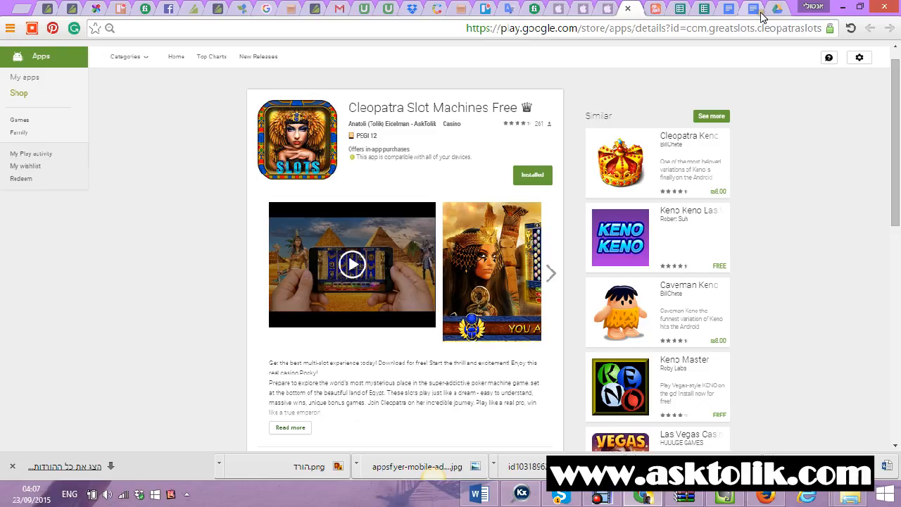
mouse_move(759, 8)
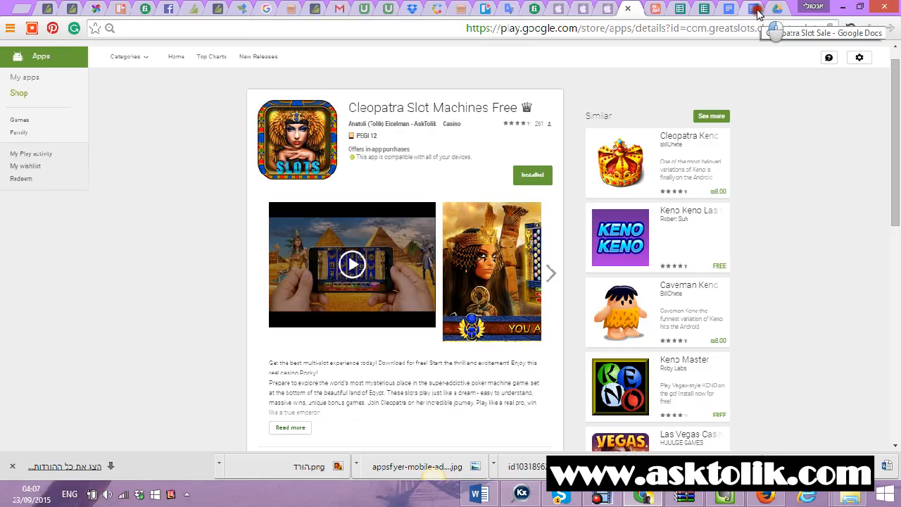
From the Cleopatra Slot Sale document, view the Android revenue proof chart on Screencast.com
left_click(757, 9)
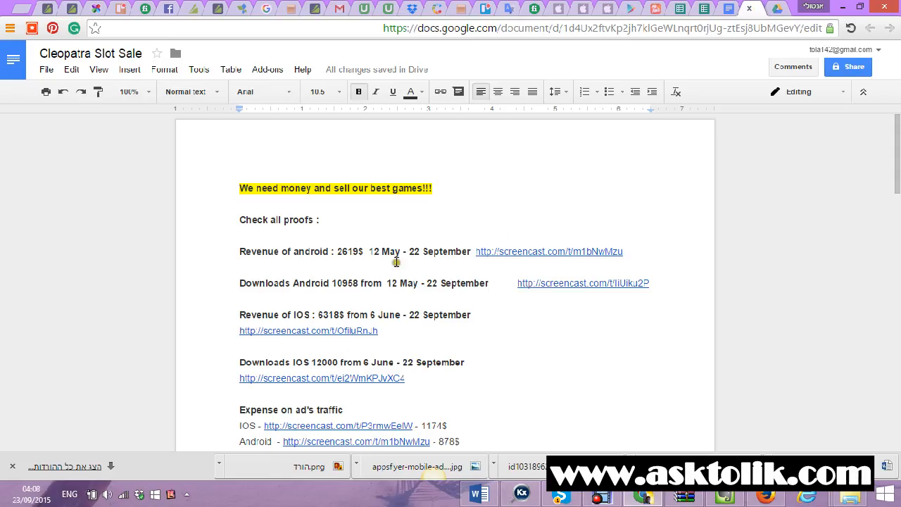
left_click(549, 251)
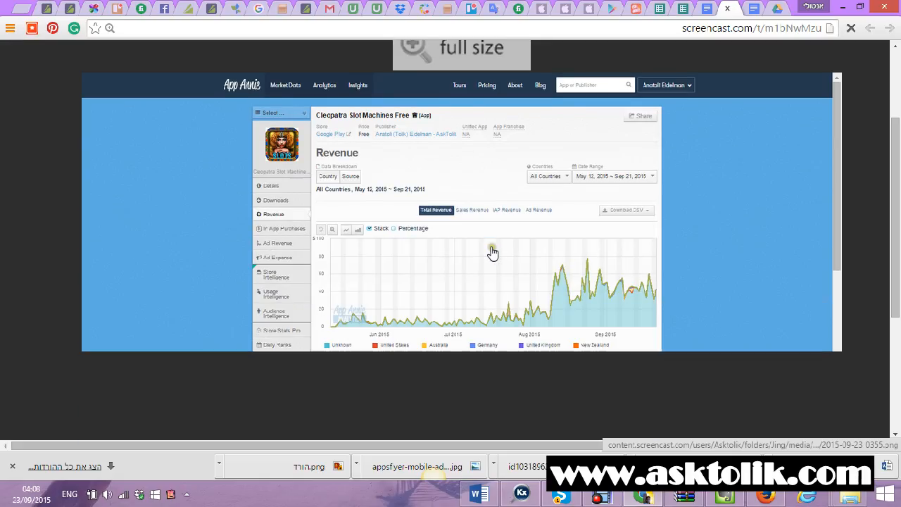
scroll("down", 3)
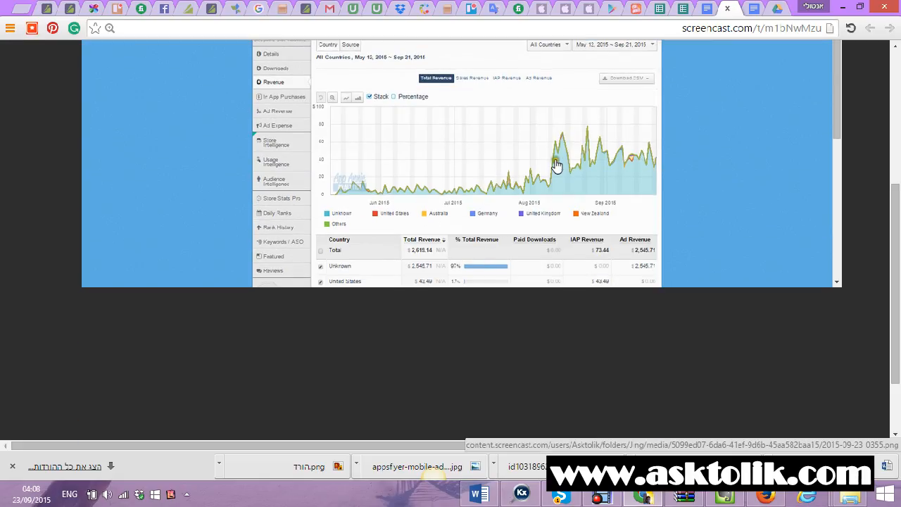
mouse_move(569, 138)
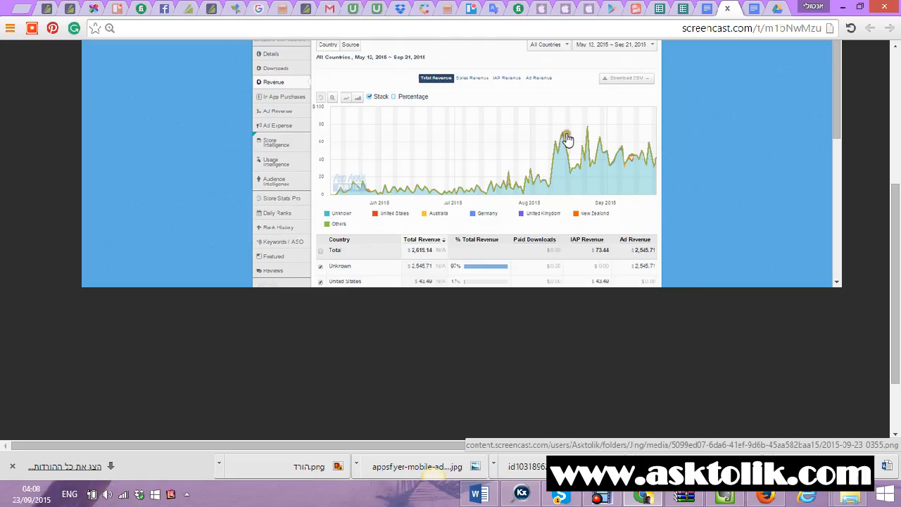
mouse_move(616, 158)
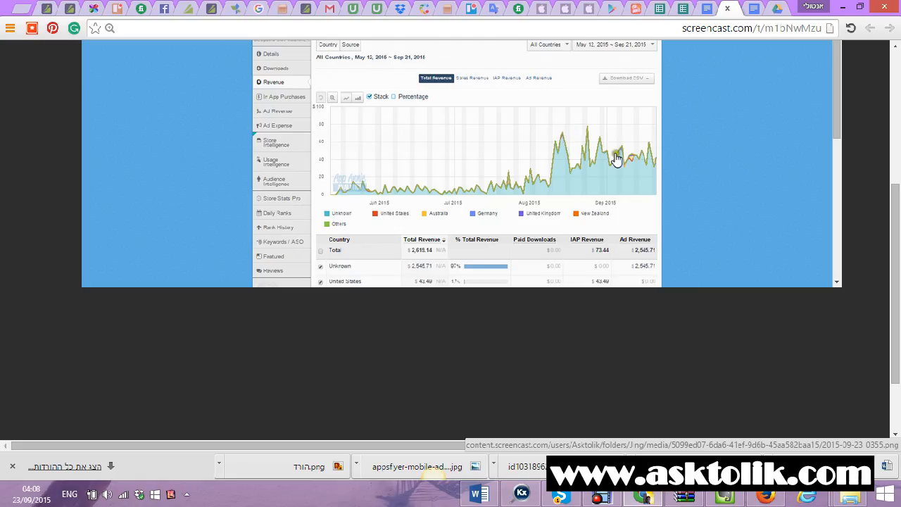
mouse_move(546, 183)
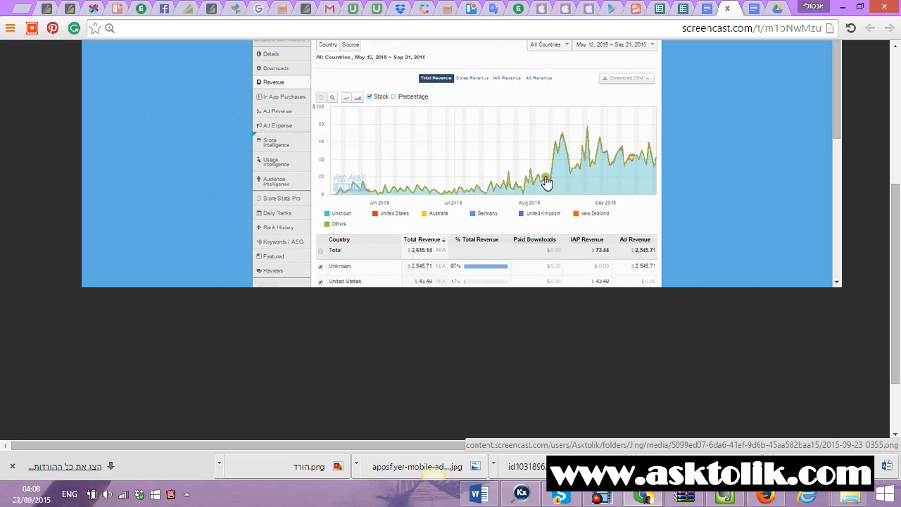
mouse_move(642, 126)
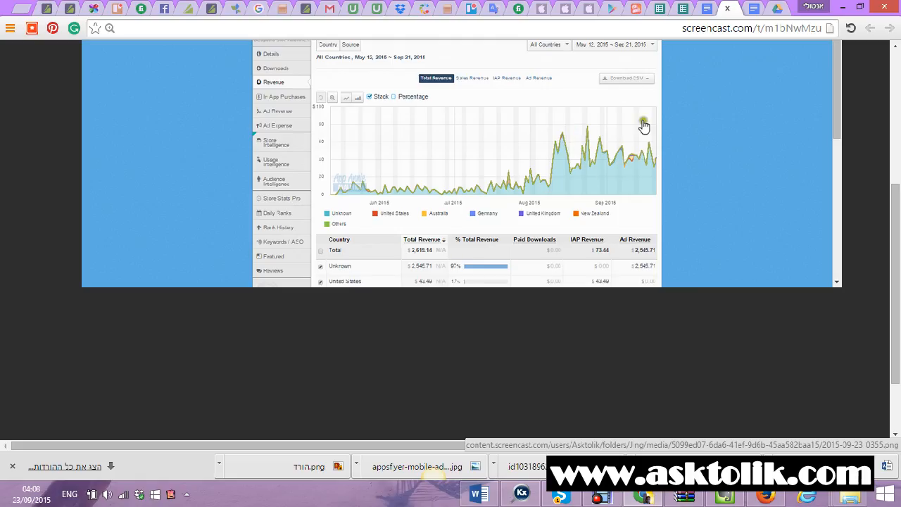
mouse_move(63, 479)
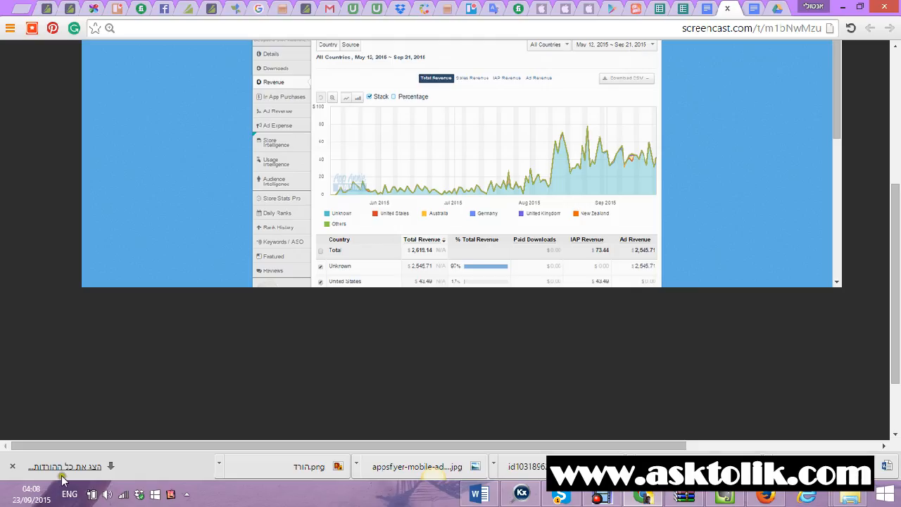
mouse_move(634, 78)
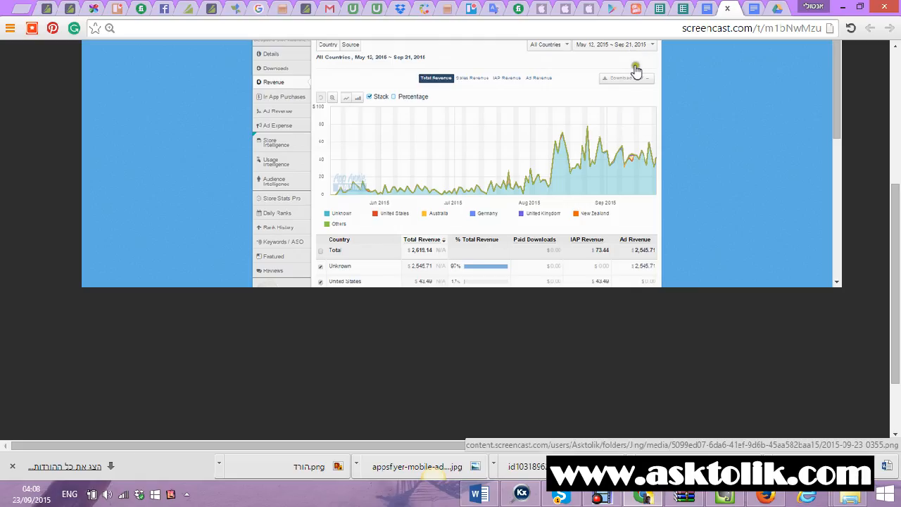
mouse_move(439, 282)
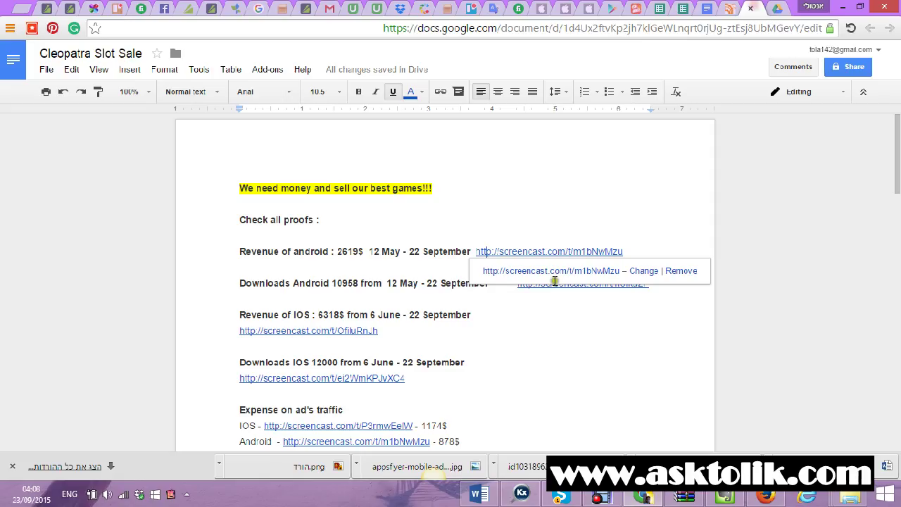
Review the Android downloads and iOS revenue proof screenshots on Screencast.com
left_click(582, 284)
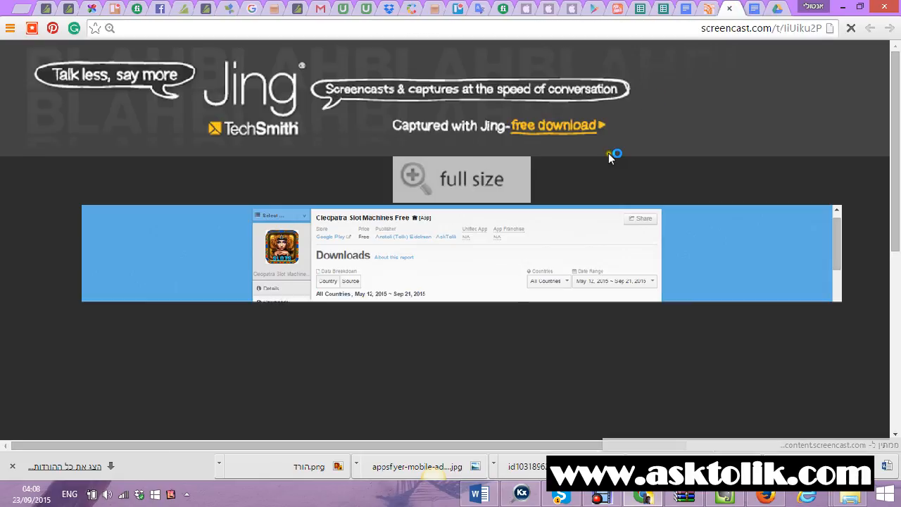
scroll("down", 3)
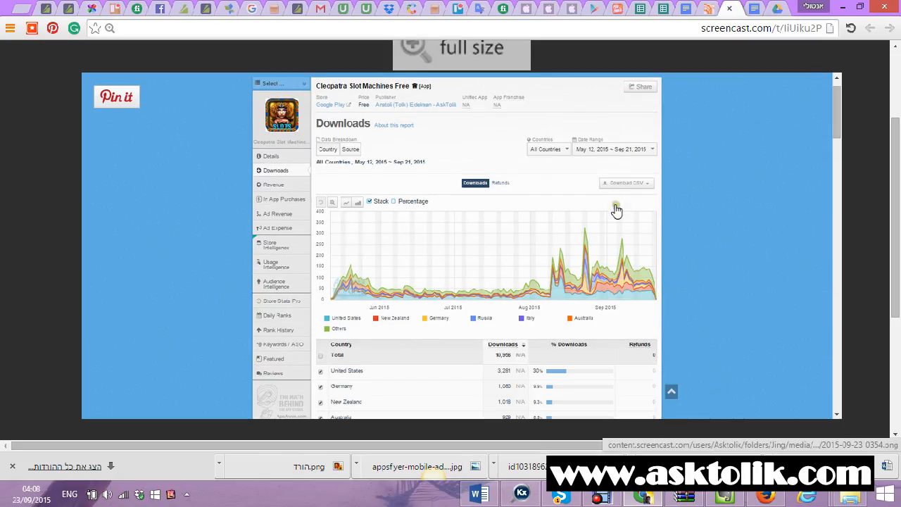
scroll("down", 3)
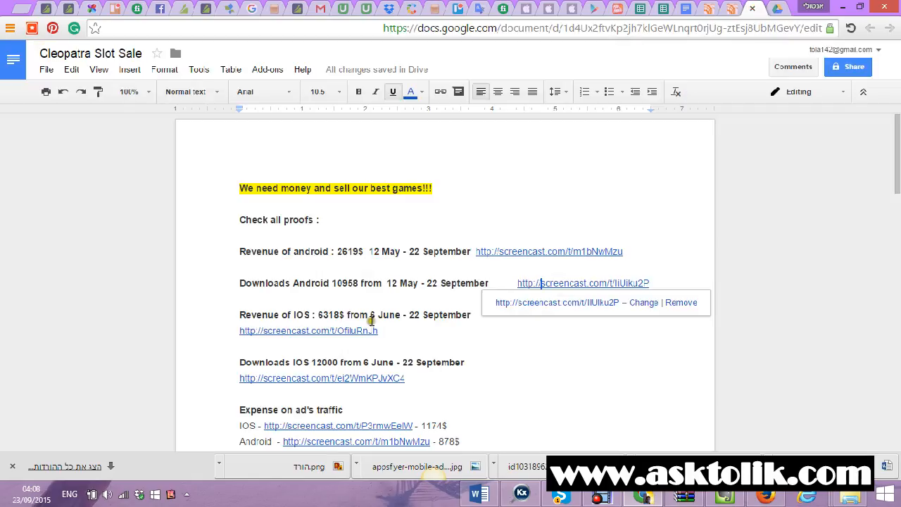
left_click(307, 331)
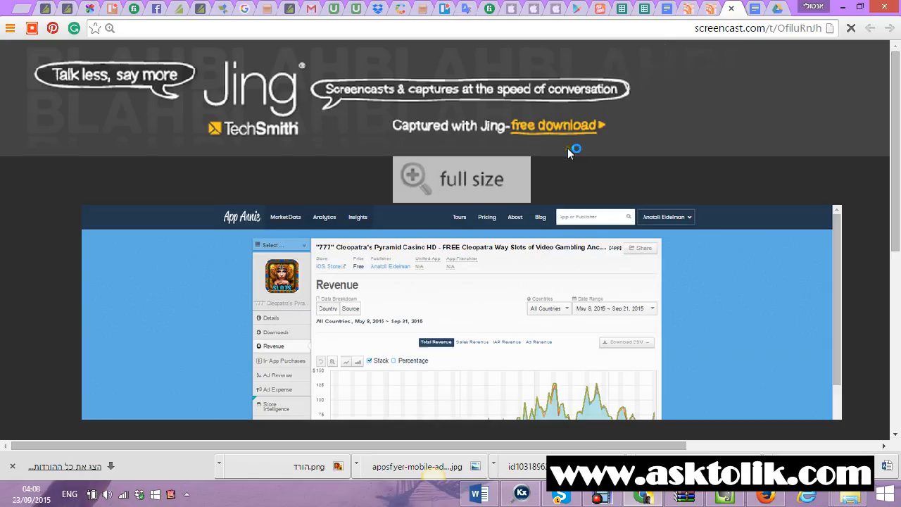
scroll("down", 3)
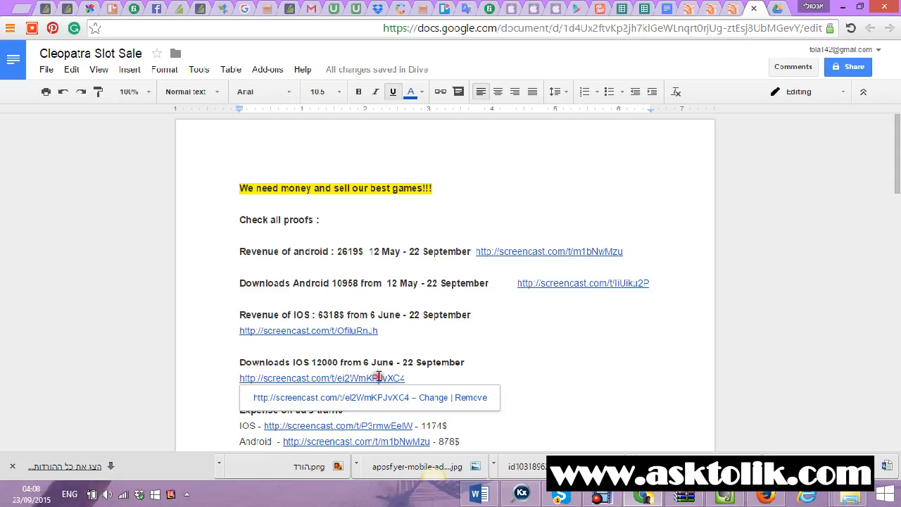
Review the iOS downloads proof screenshot and return to the Cleopatra Slot Sale document
left_click(327, 377)
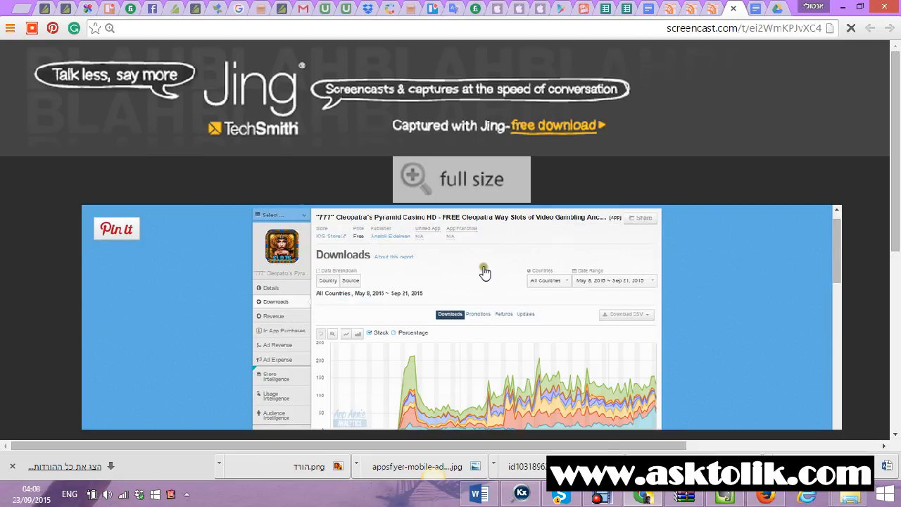
scroll("down", 3)
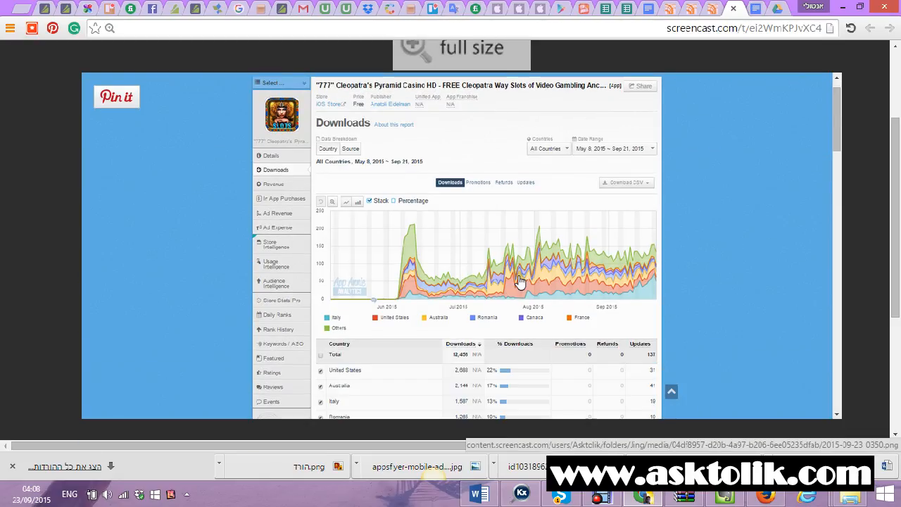
mouse_move(453, 360)
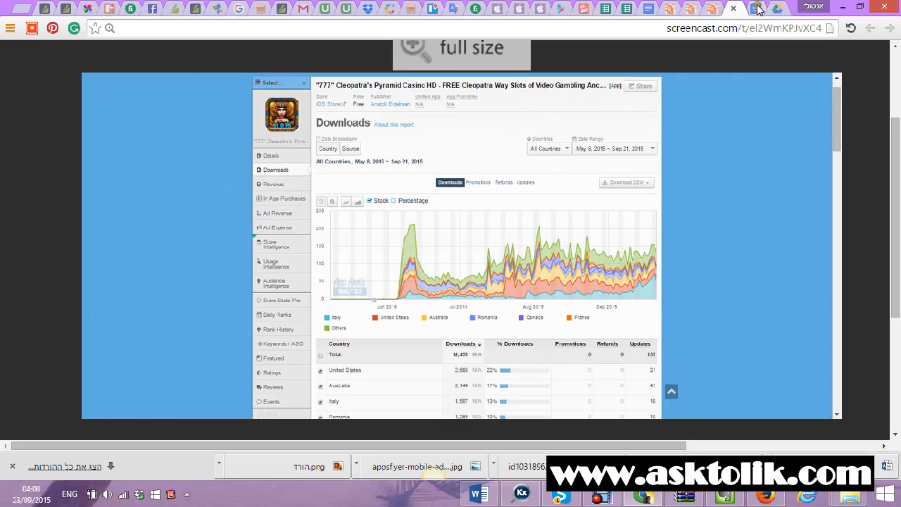
left_click(734, 8)
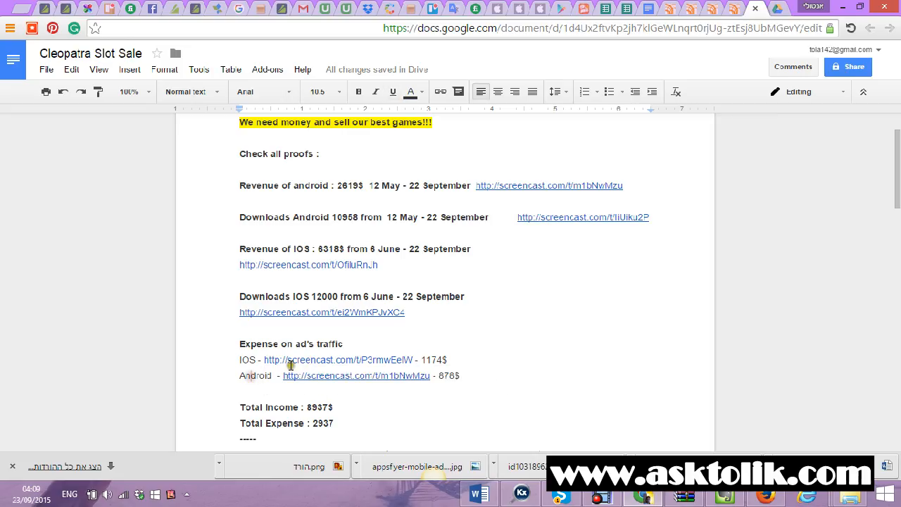
View the iOS ad-expense proof's Ad Expense chart and campaign cost table at full size
left_click(338, 360)
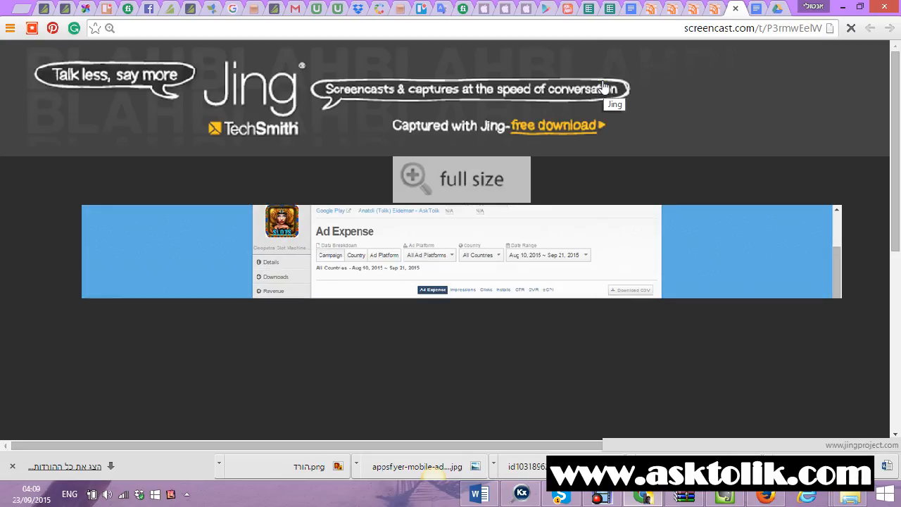
scroll("down", 3)
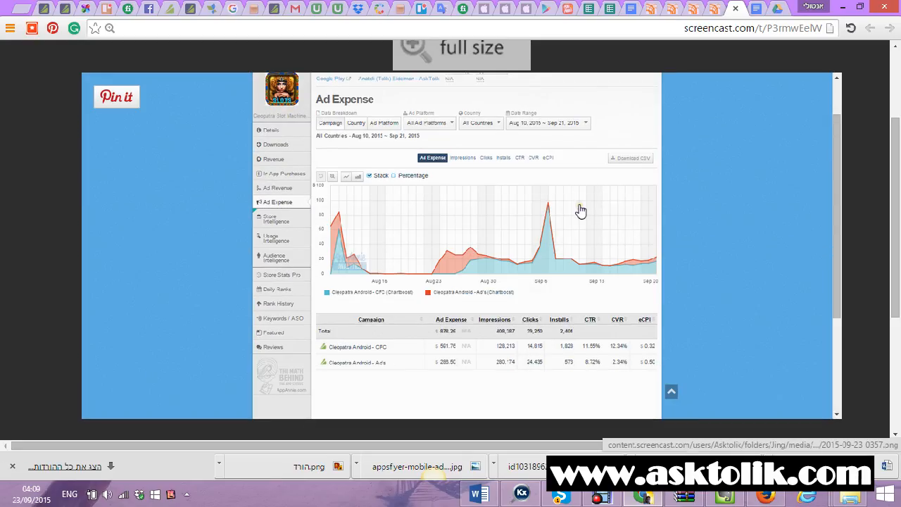
mouse_move(640, 335)
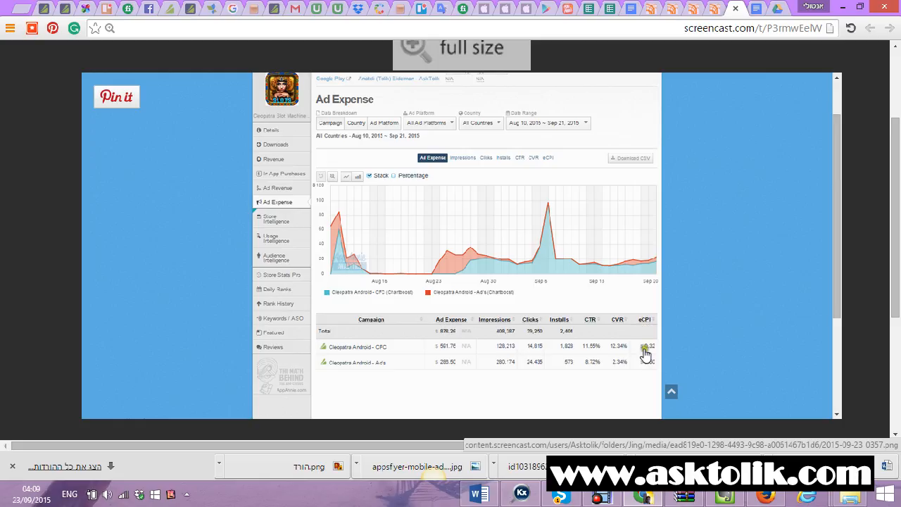
mouse_move(518, 355)
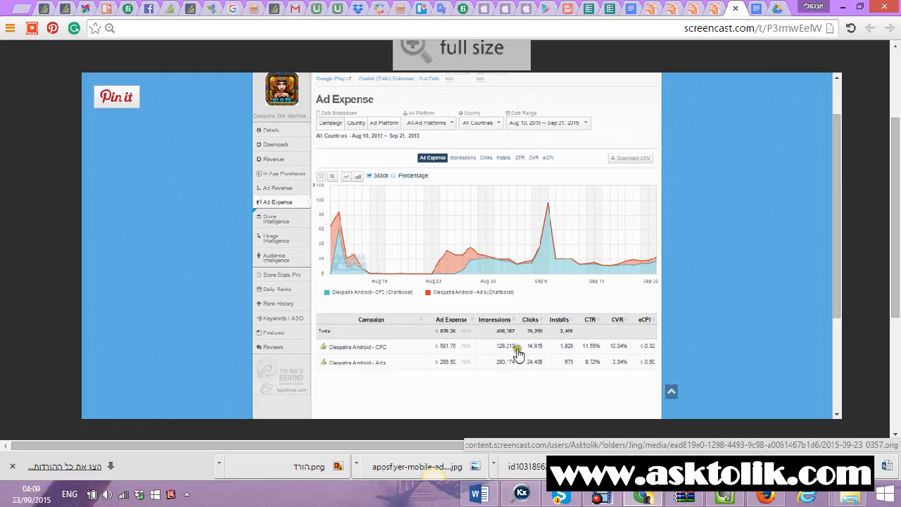
mouse_move(448, 352)
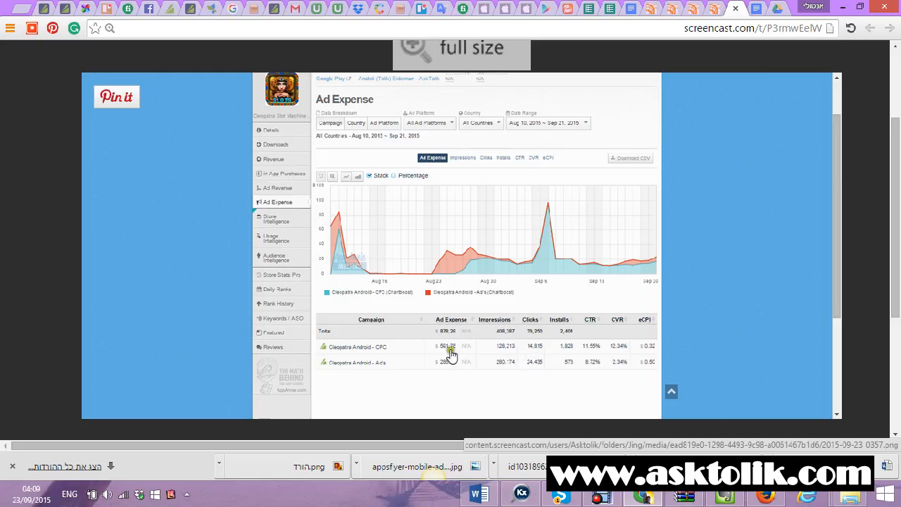
mouse_move(655, 351)
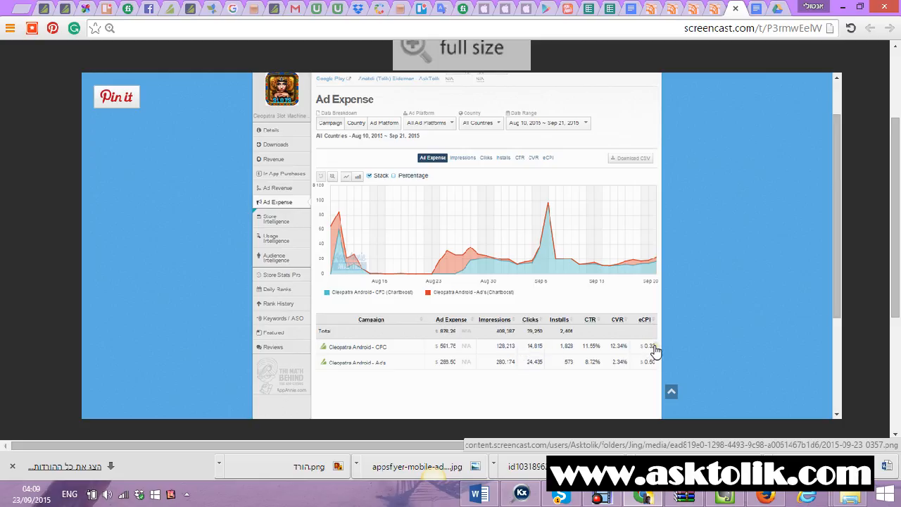
mouse_move(651, 352)
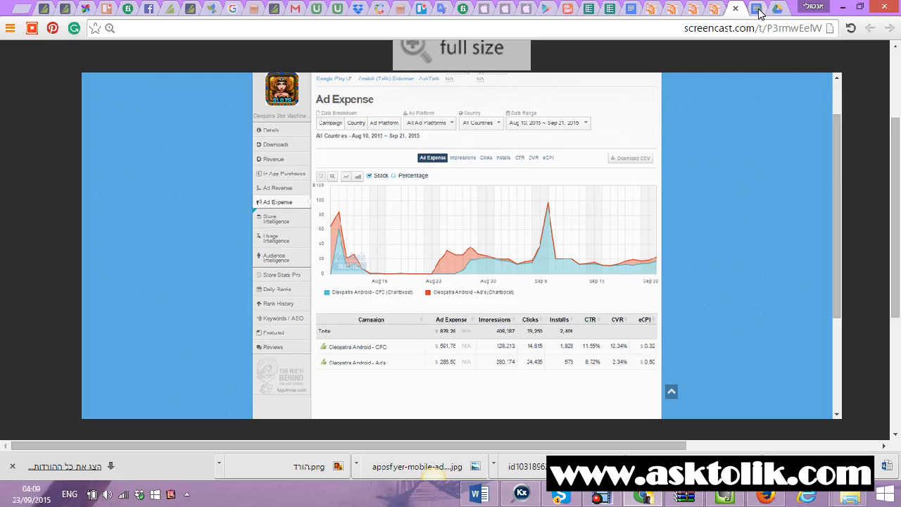
mouse_move(759, 13)
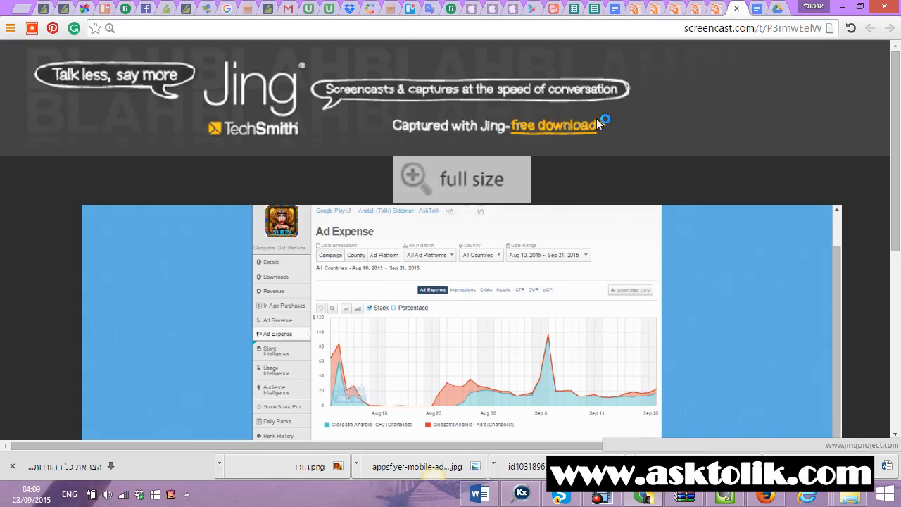
scroll("down", 3)
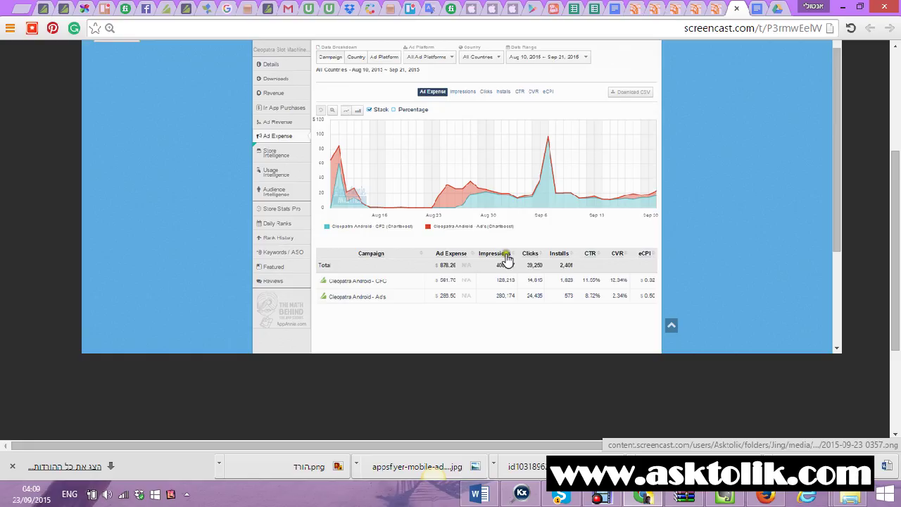
mouse_move(641, 296)
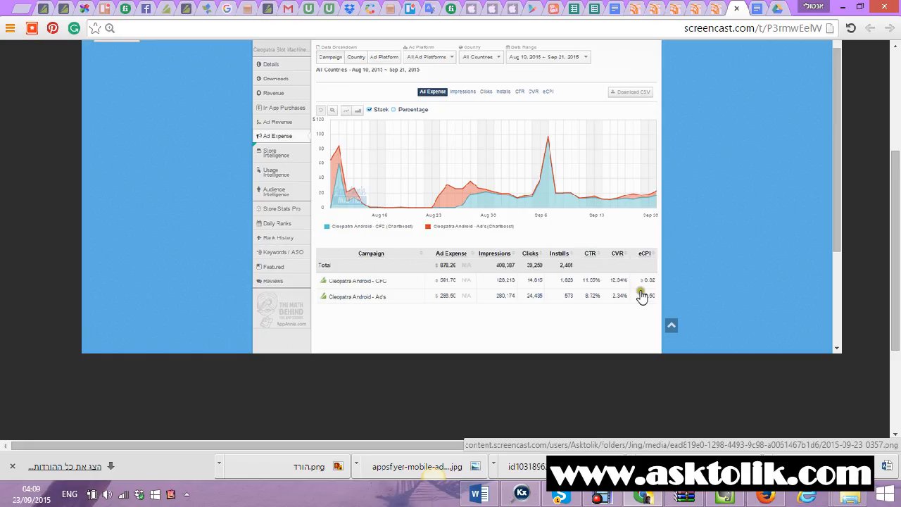
mouse_move(650, 284)
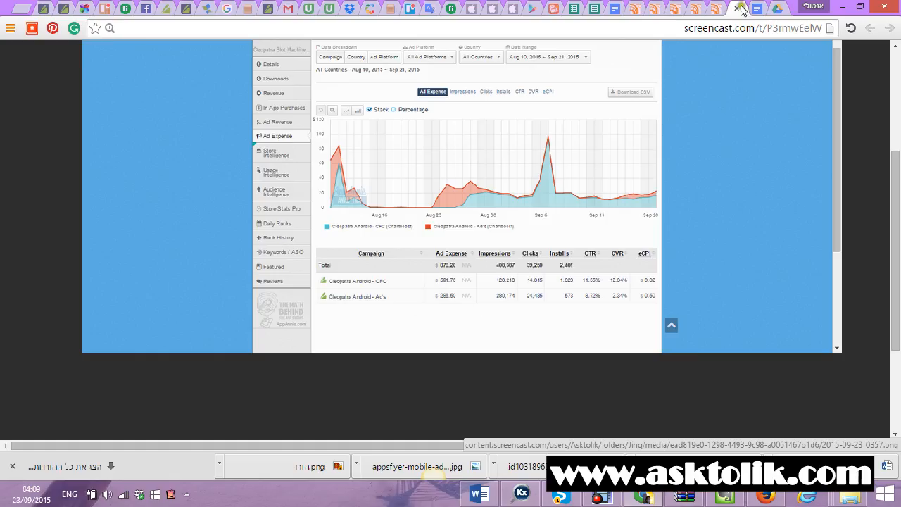
Back in the document, colour the Total Income: 8937$ line green
left_click(758, 9)
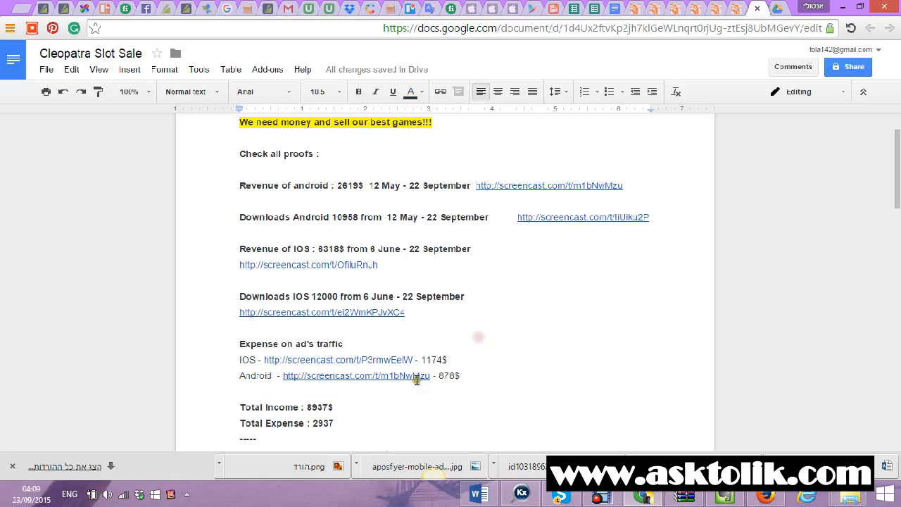
scroll("down", 3)
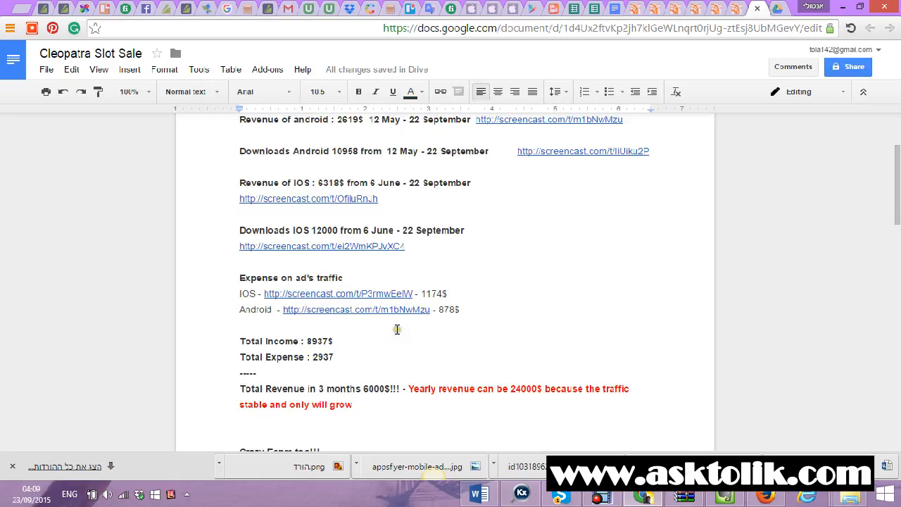
mouse_move(338, 337)
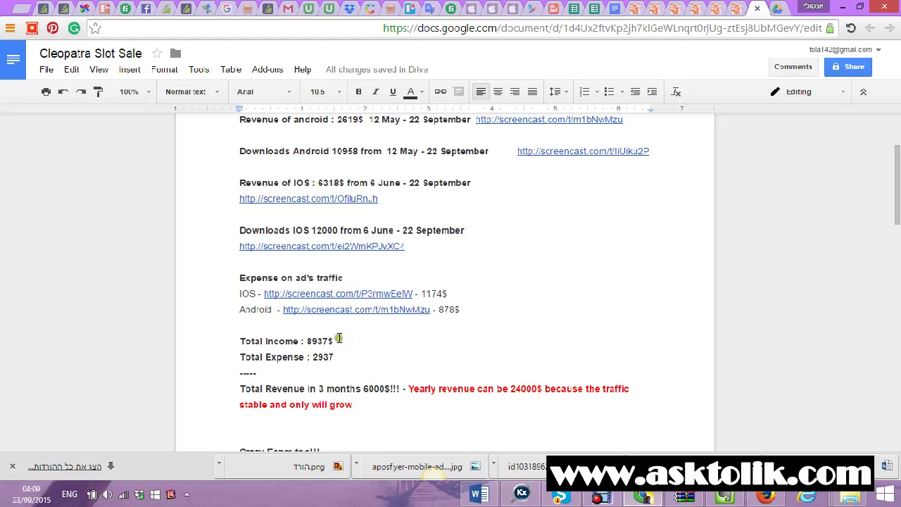
mouse_move(414, 91)
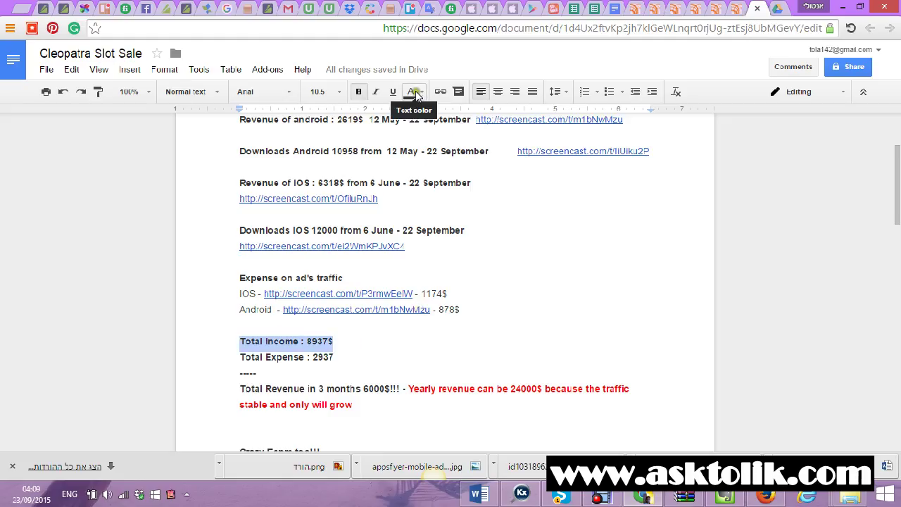
left_click(412, 92)
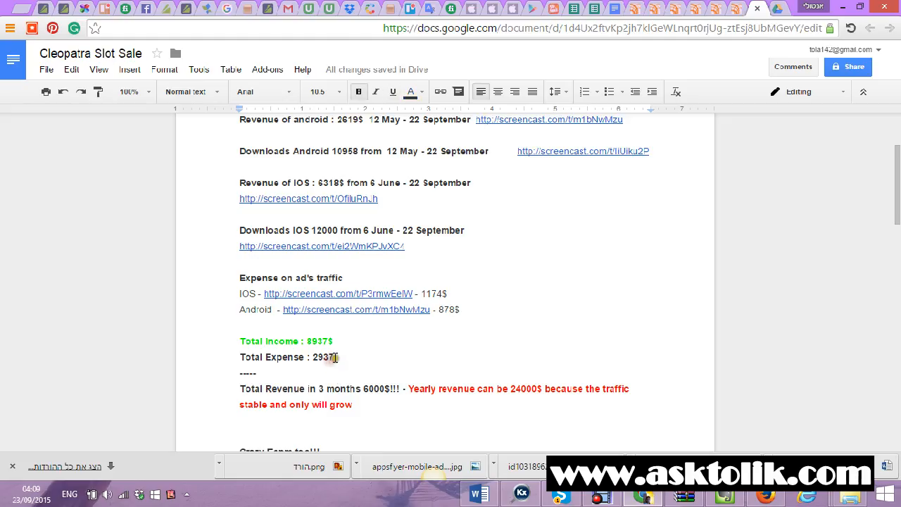
Colour the Total Expense : 2937 line red and look over the rest of the document
triple_click(285, 358)
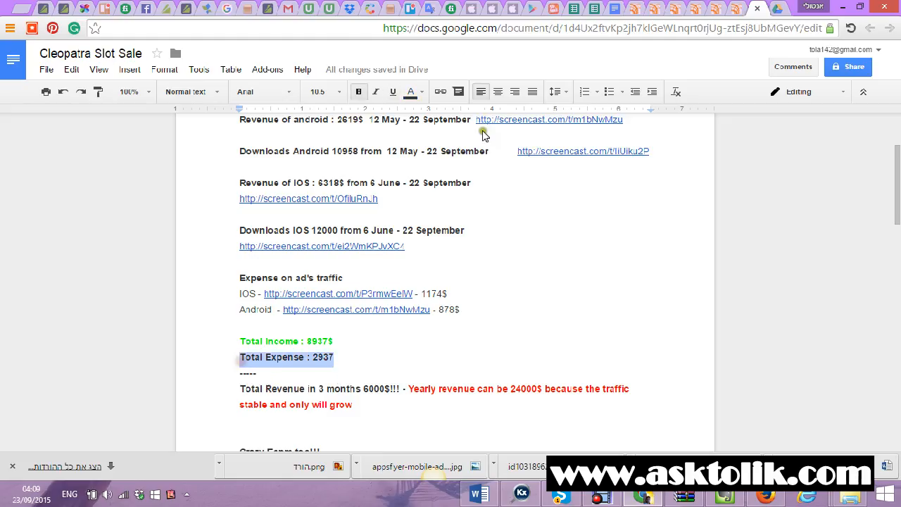
left_click(411, 91)
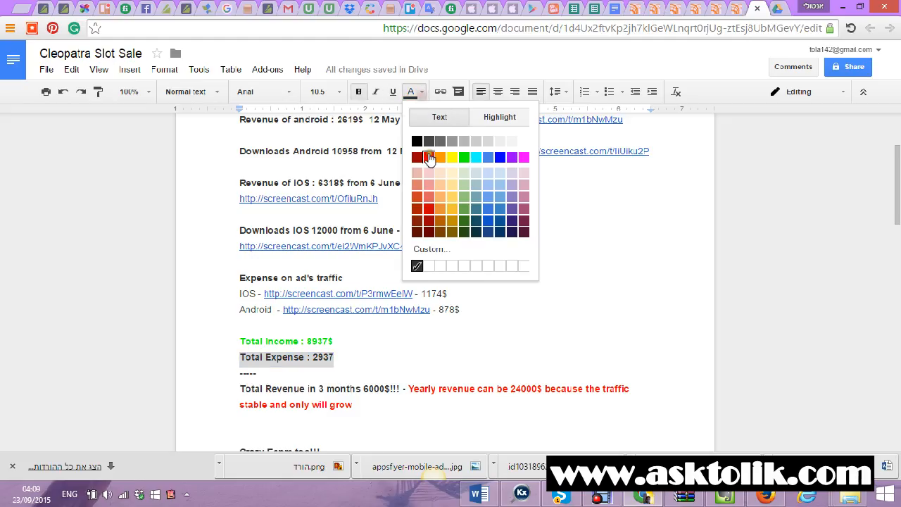
left_click(417, 158)
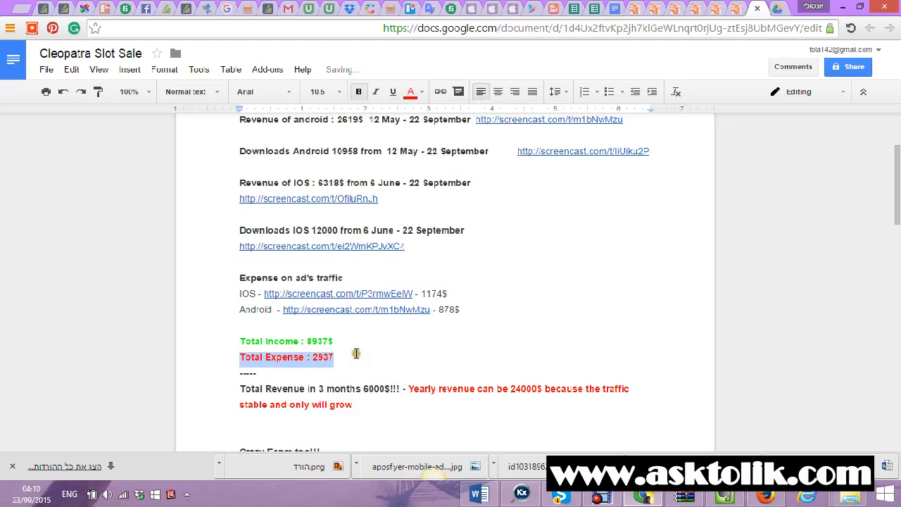
scroll("down", 3)
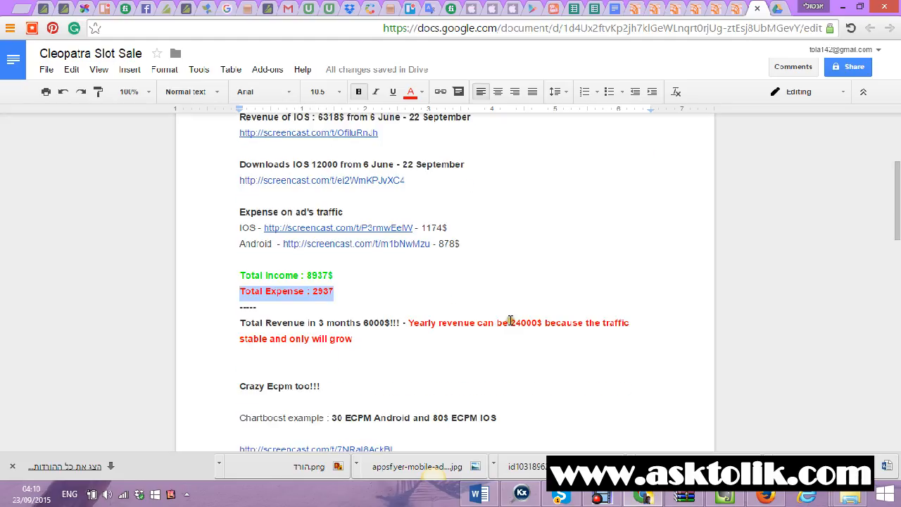
double_click(524, 323)
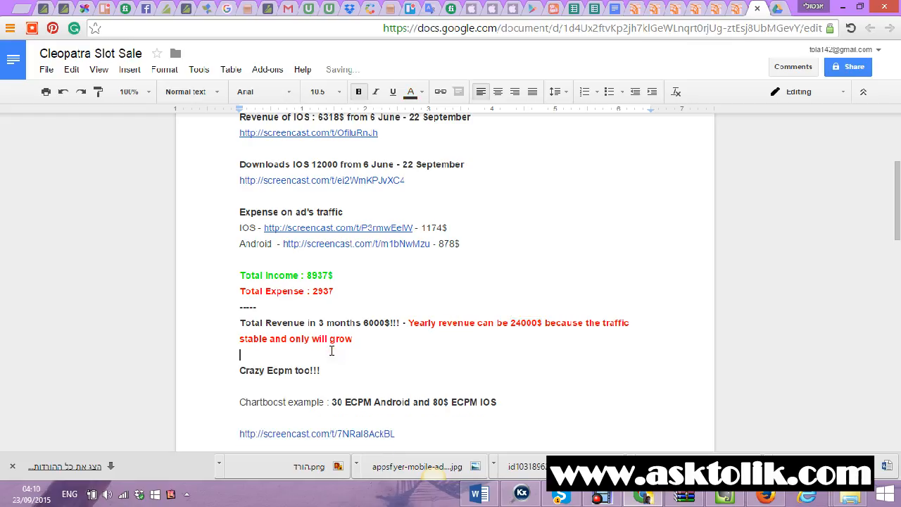
scroll("down", 3)
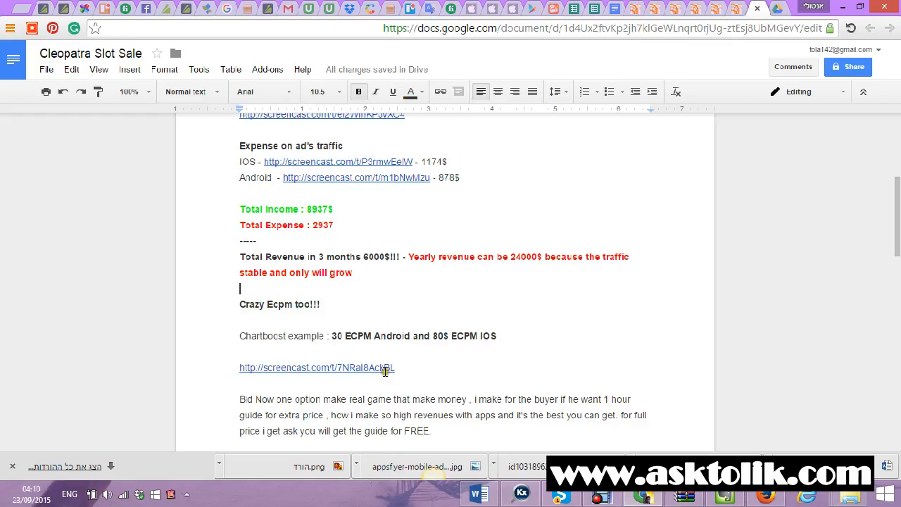
left_click(317, 367)
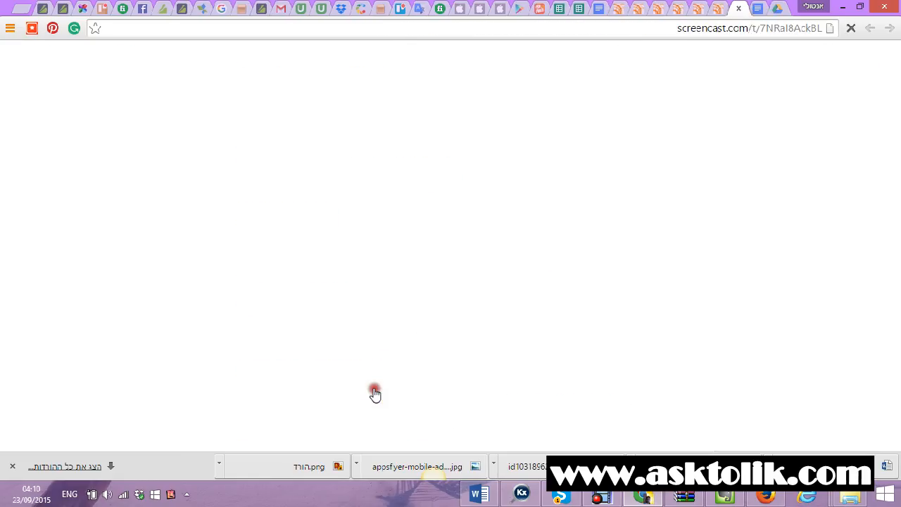
left_click(375, 393)
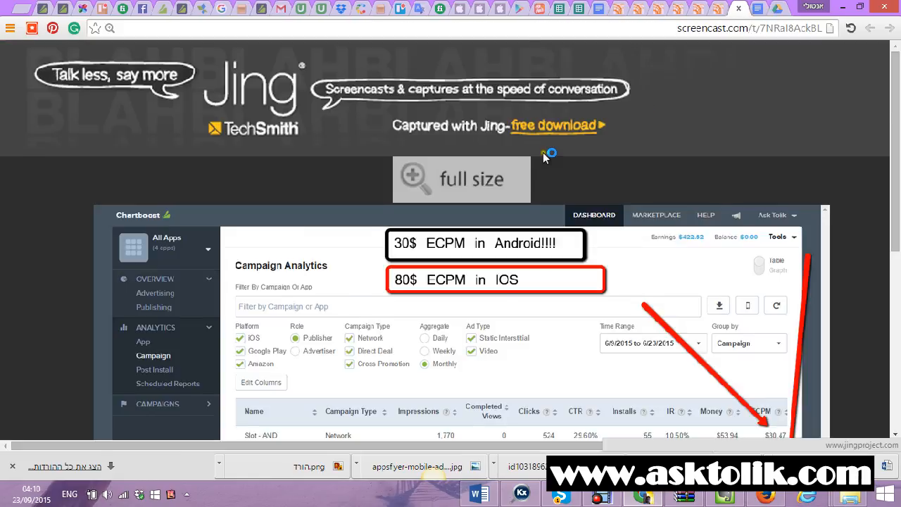
scroll("down", 3)
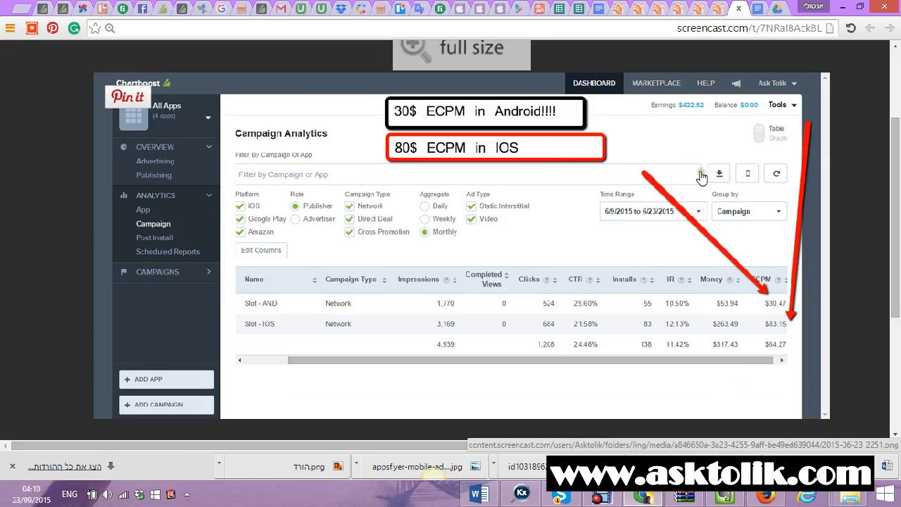
mouse_move(655, 230)
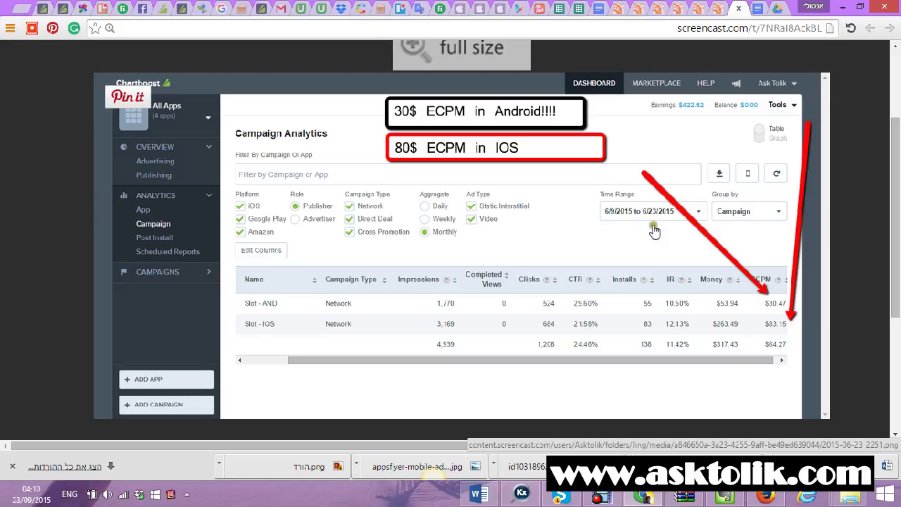
mouse_move(640, 214)
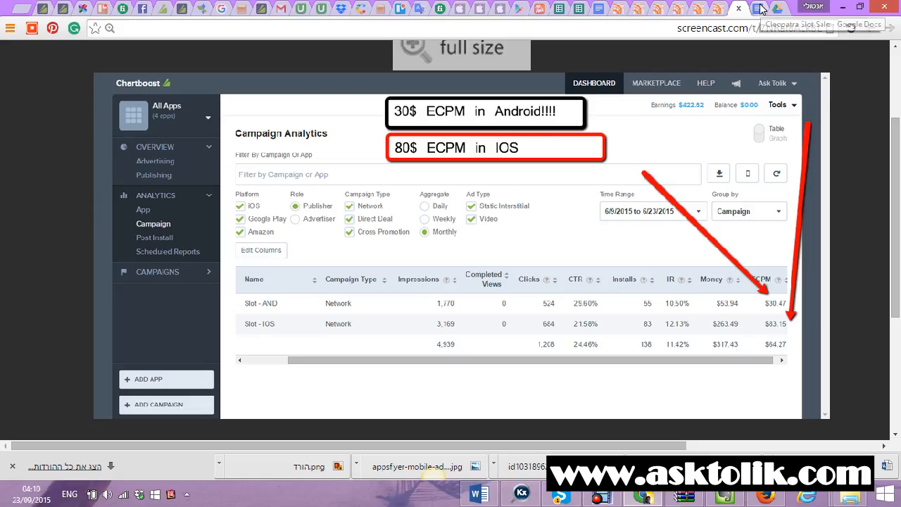
left_click(809, 8)
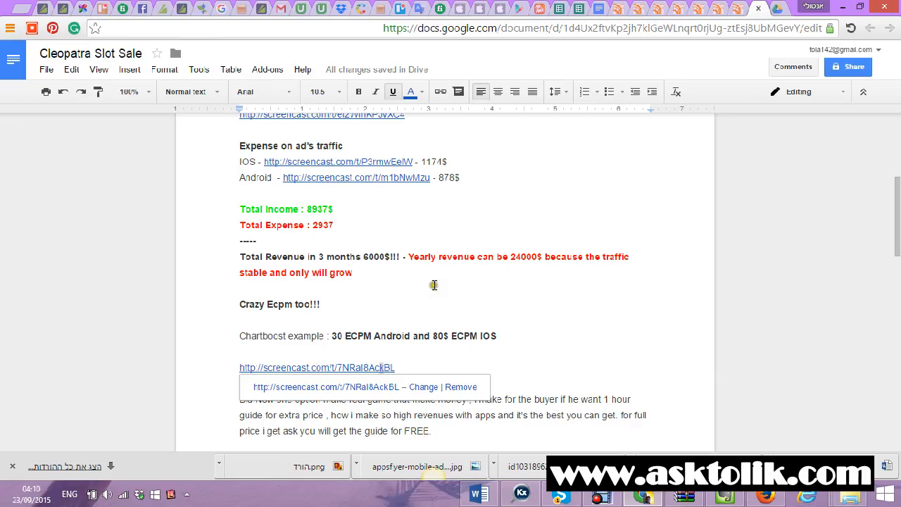
scroll("down", 3)
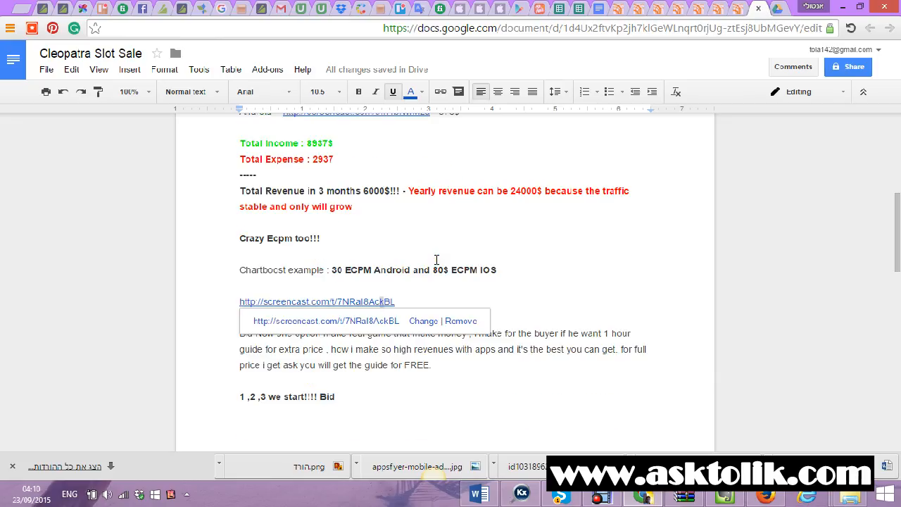
mouse_move(457, 266)
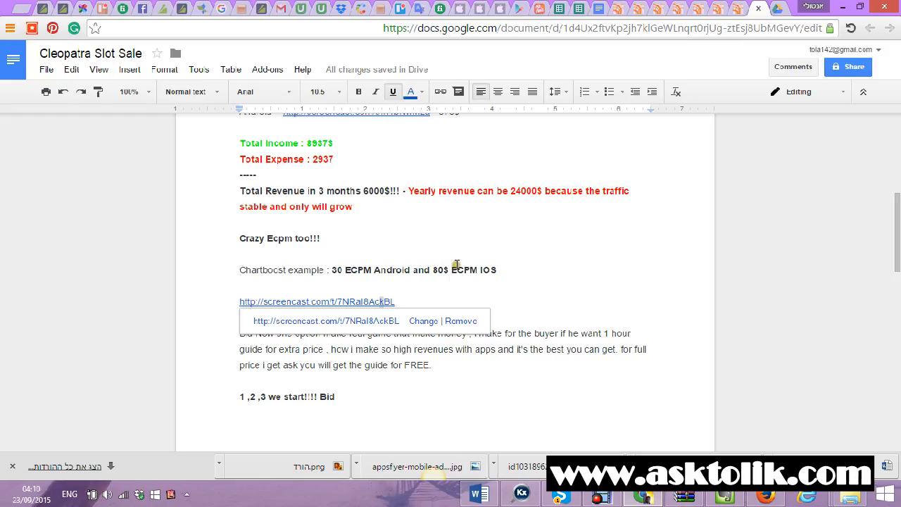
mouse_move(394, 301)
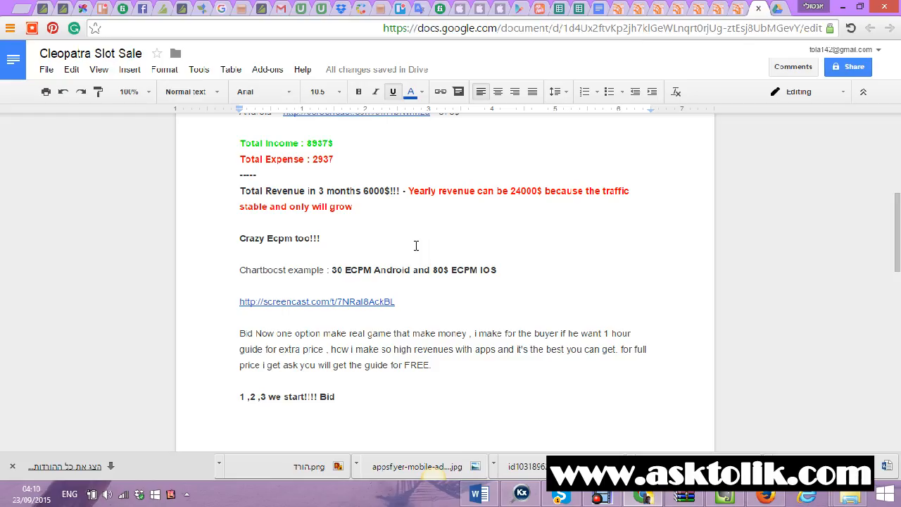
mouse_move(456, 363)
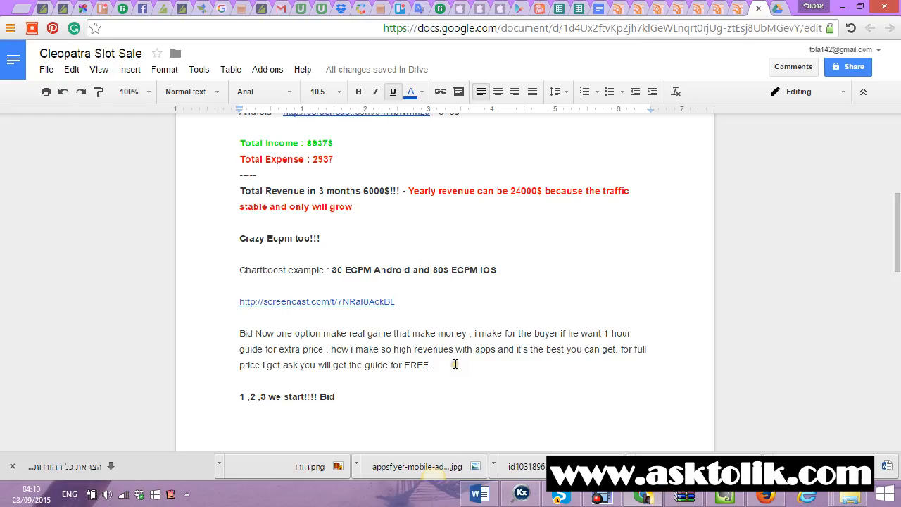
scroll("down", 3)
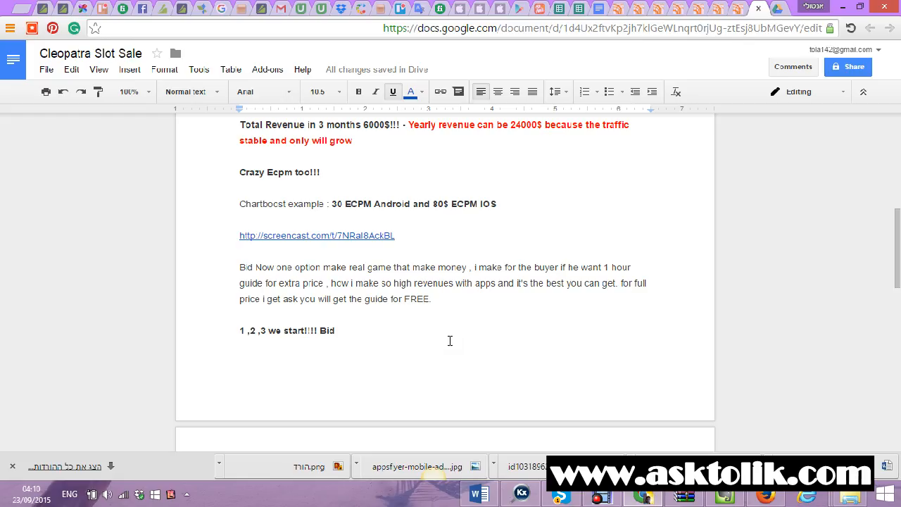
scroll("up", 3)
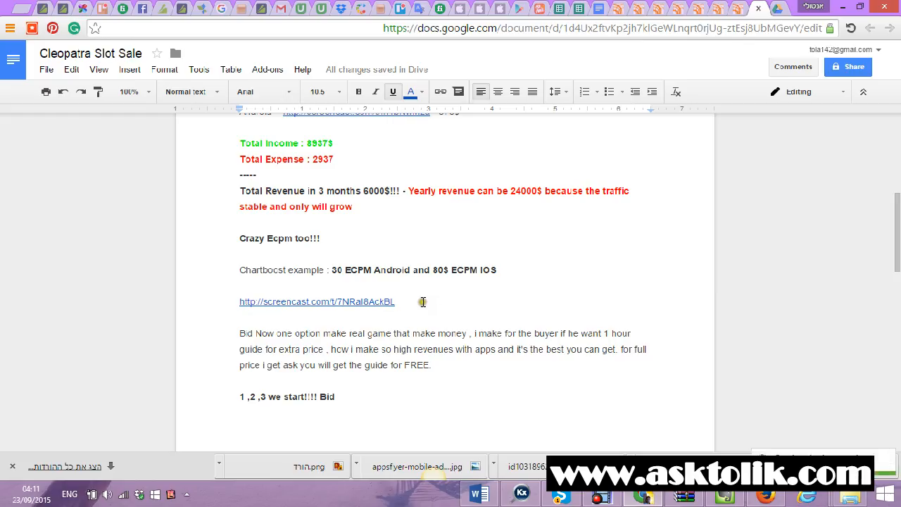
scroll("up", 3)
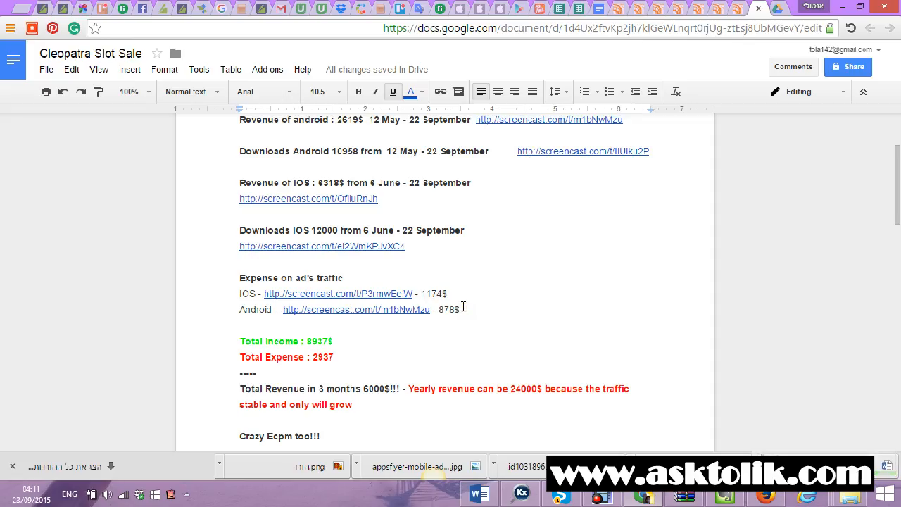
scroll("up", 3)
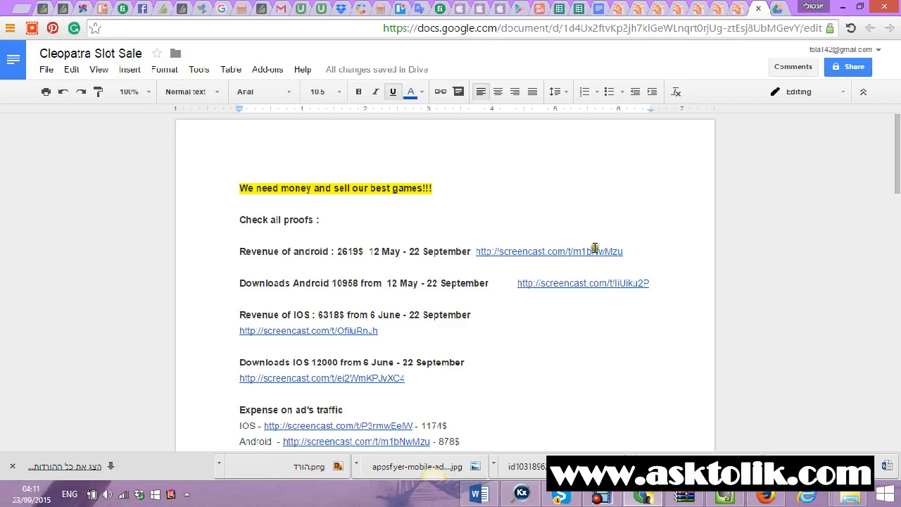
scroll("down", 3)
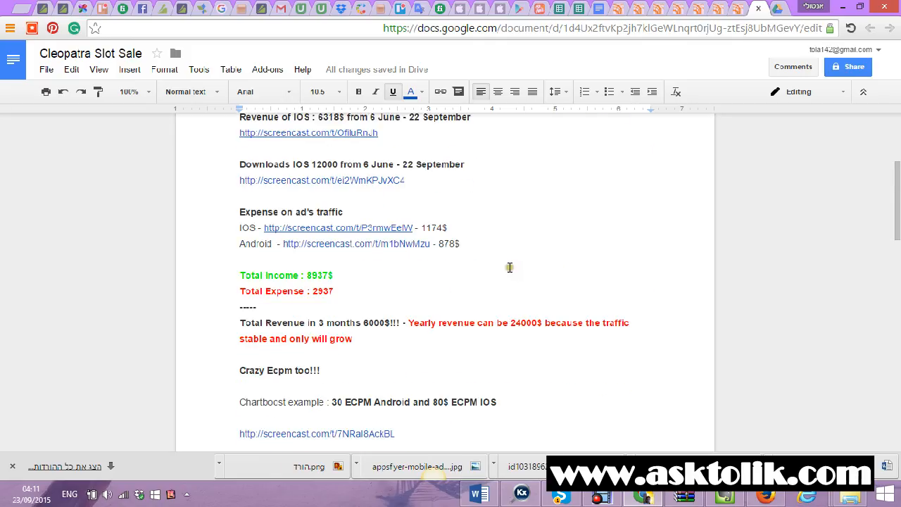
scroll("down", 3)
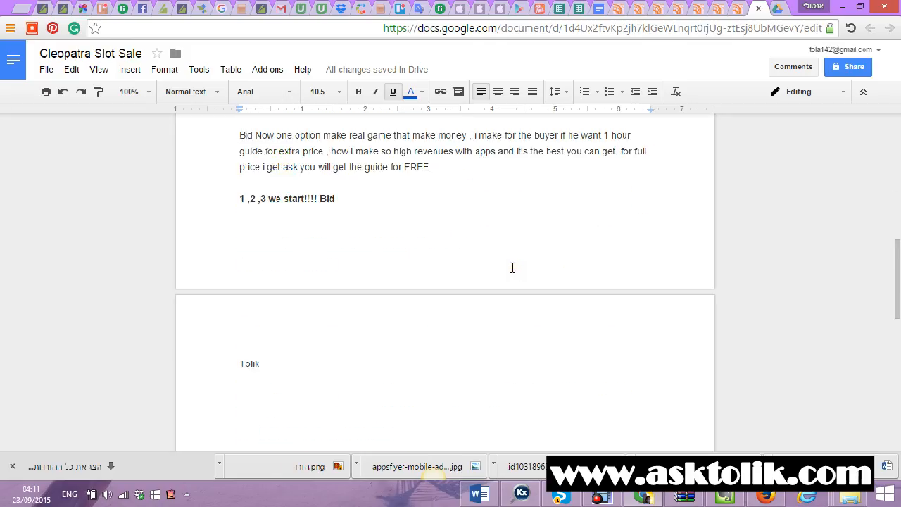
scroll("up", 3)
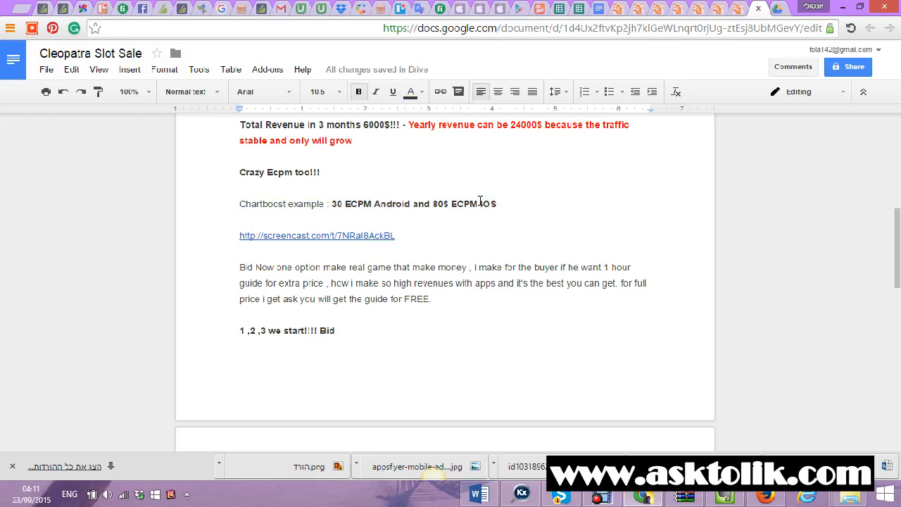
scroll("up", 3)
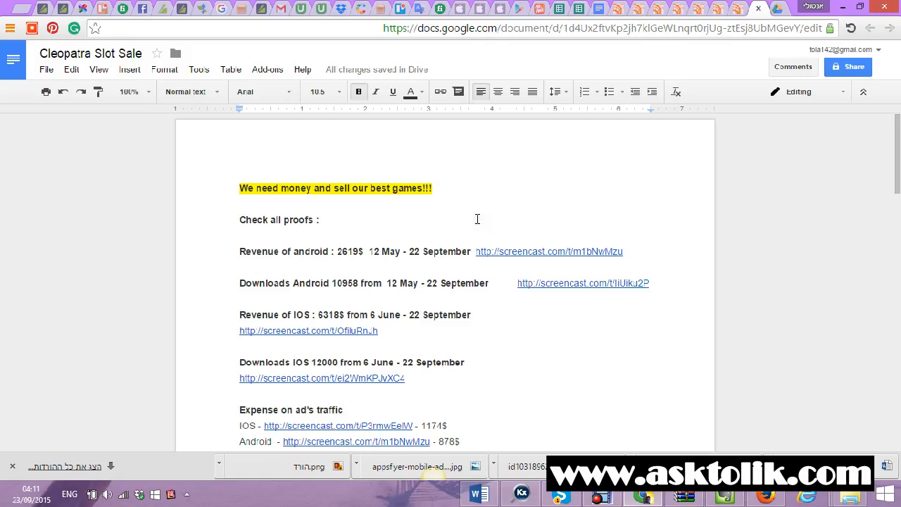
mouse_move(377, 216)
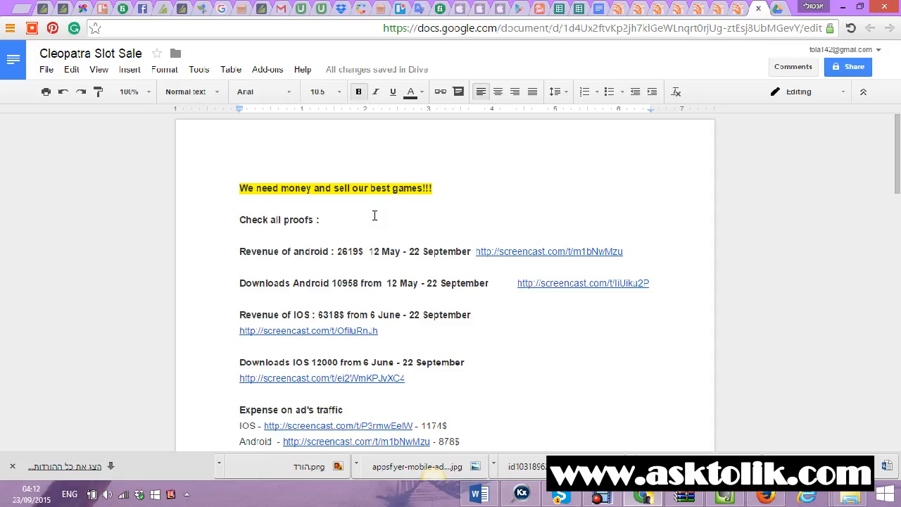
scroll("down", 3)
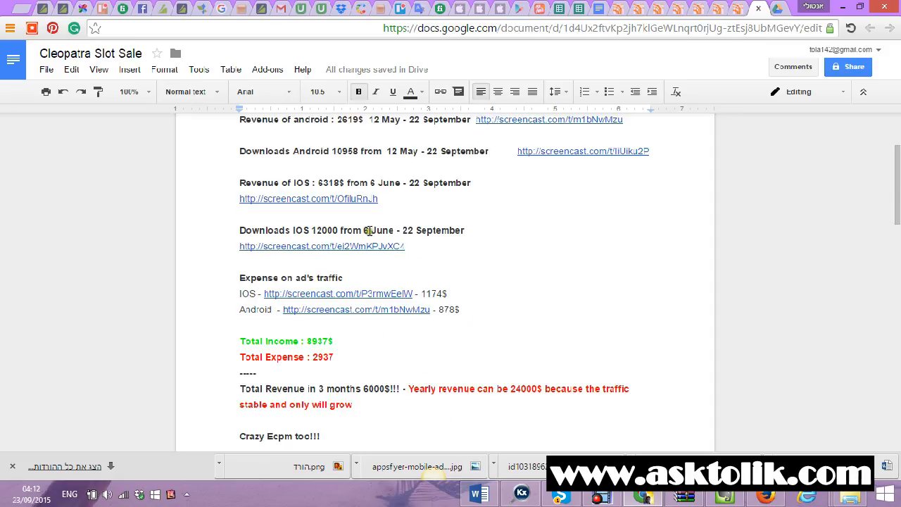
scroll("down", 3)
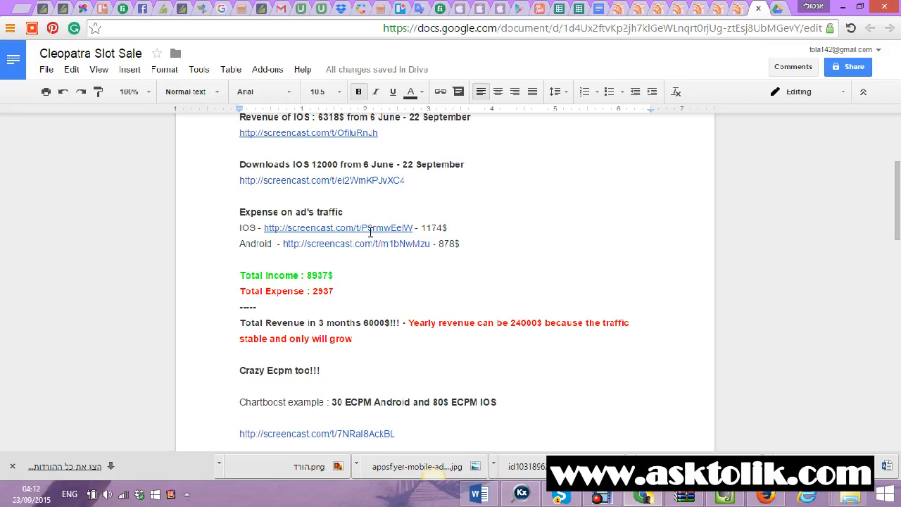